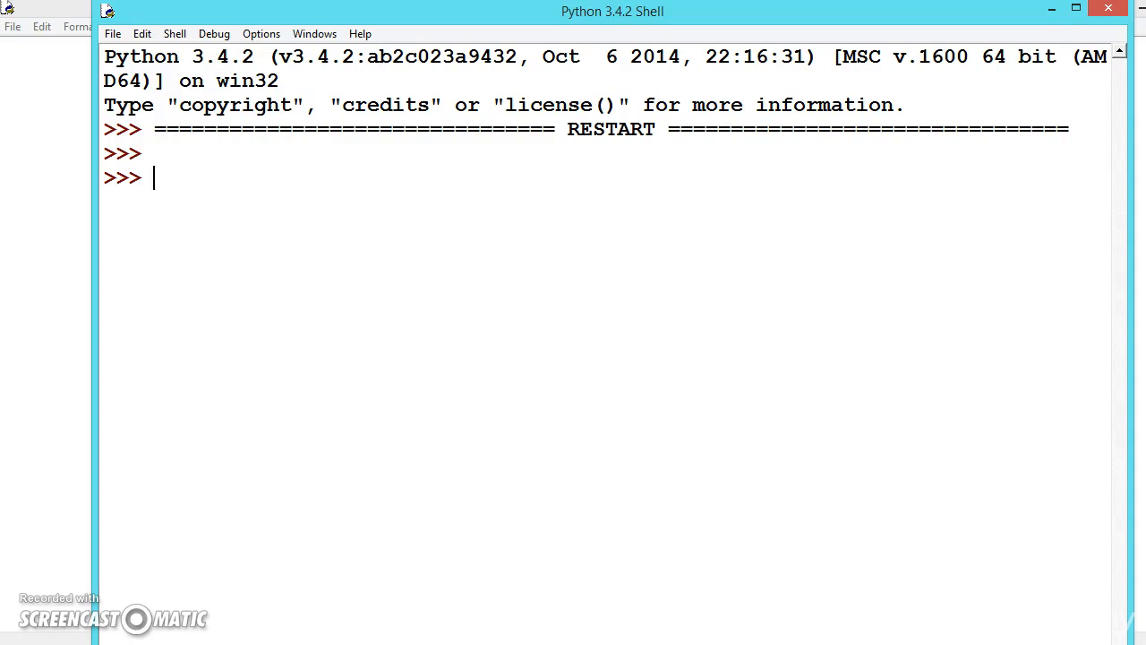
- Import os and run os.mkdir("ggttss") to create the ggttss folder
type("import")
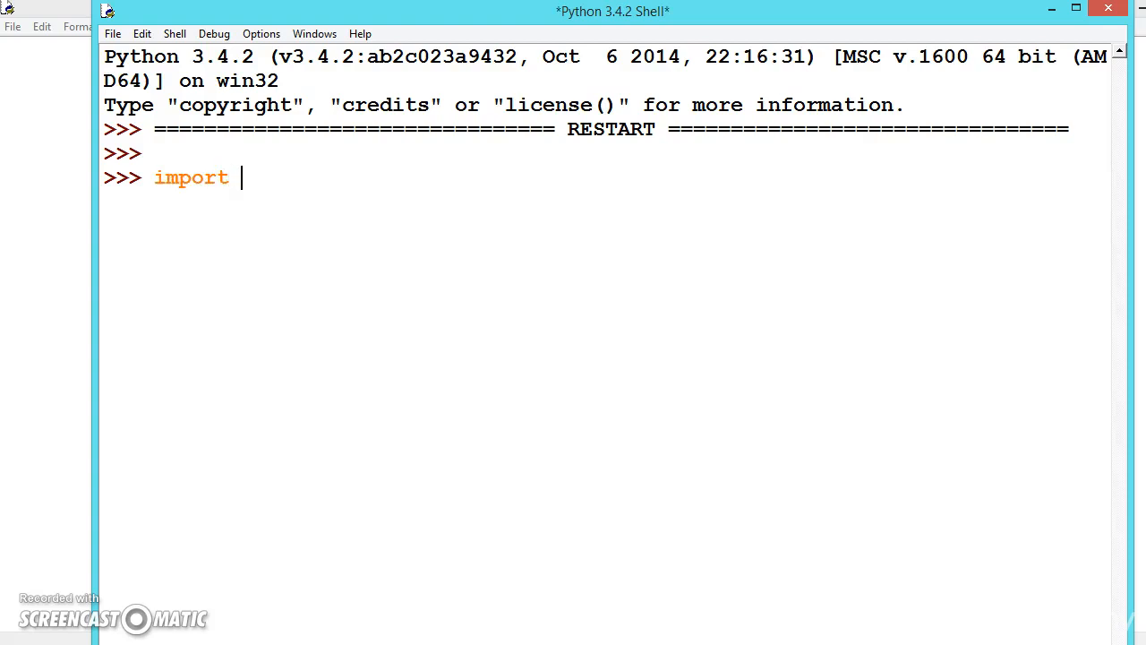
type("os")
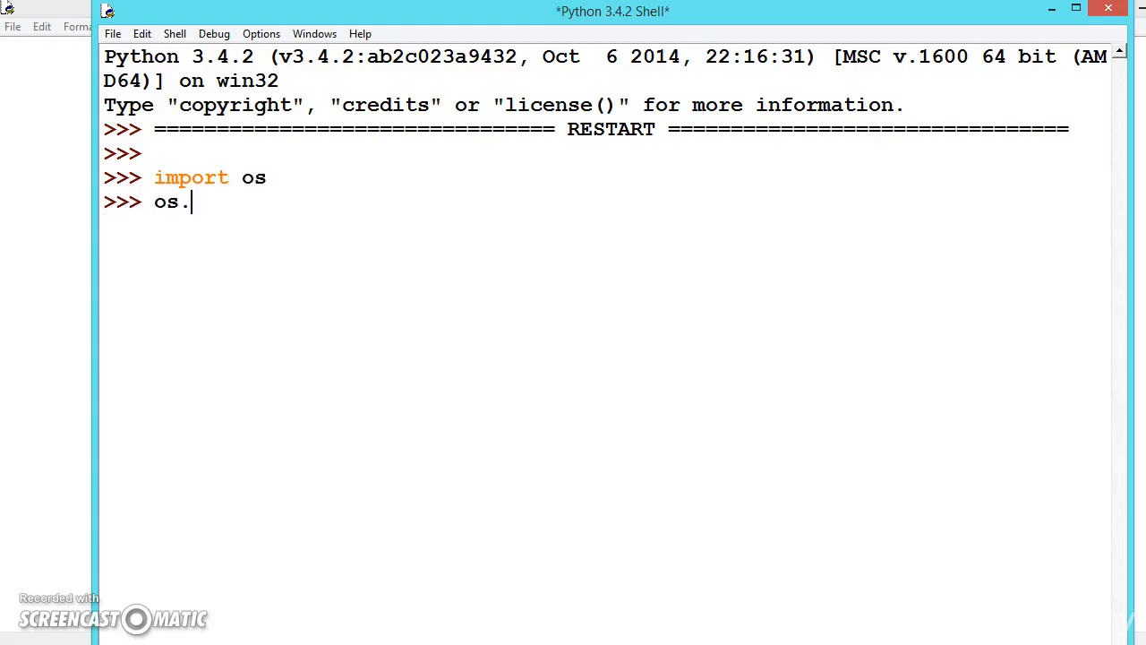
type("mk")
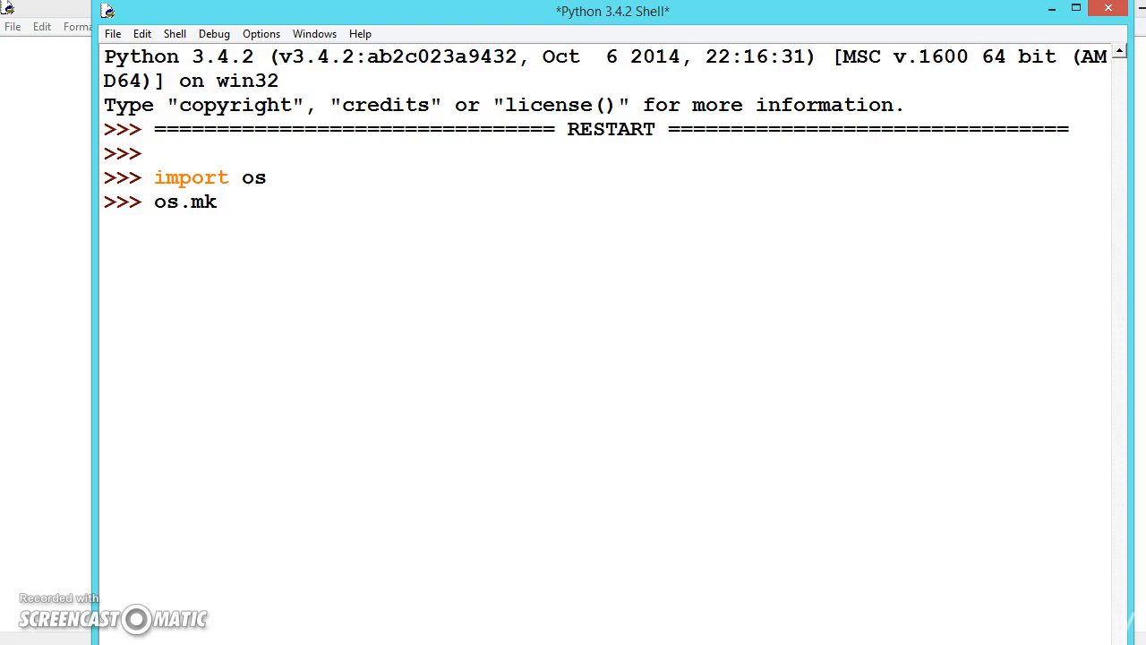
type("dir")
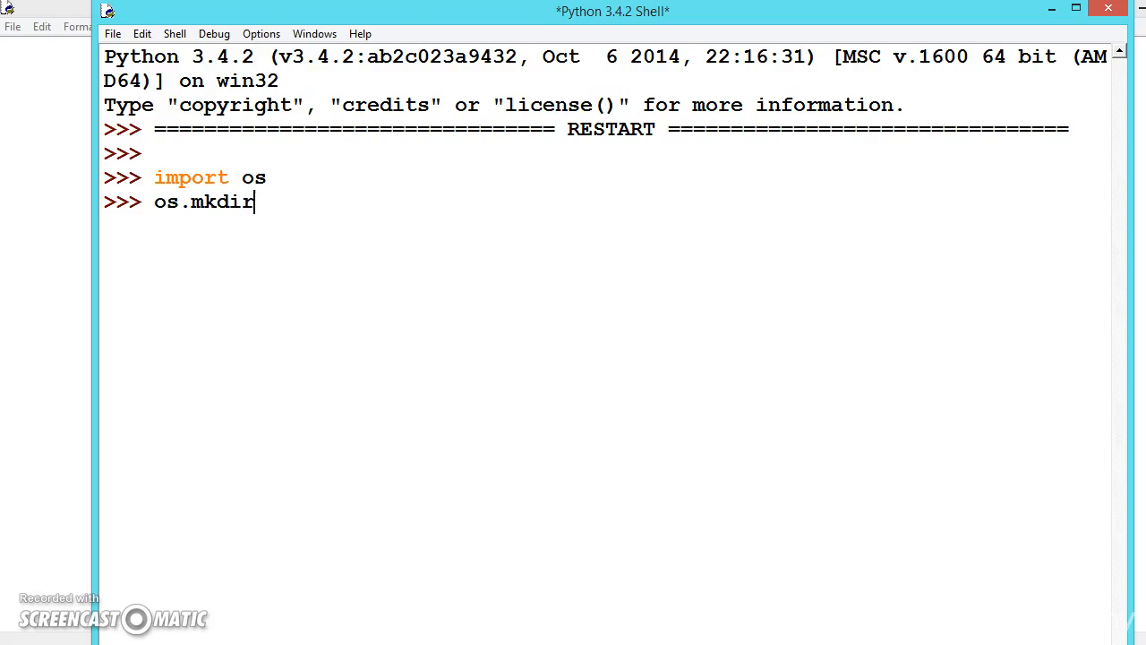
type("()")
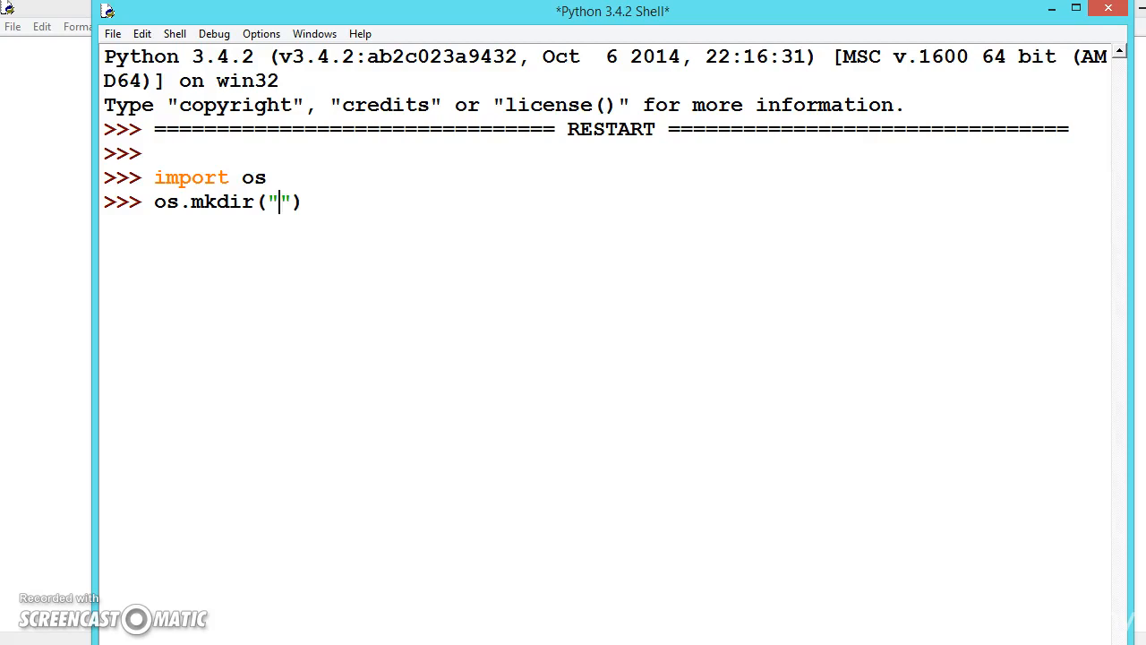
type("ggtt")
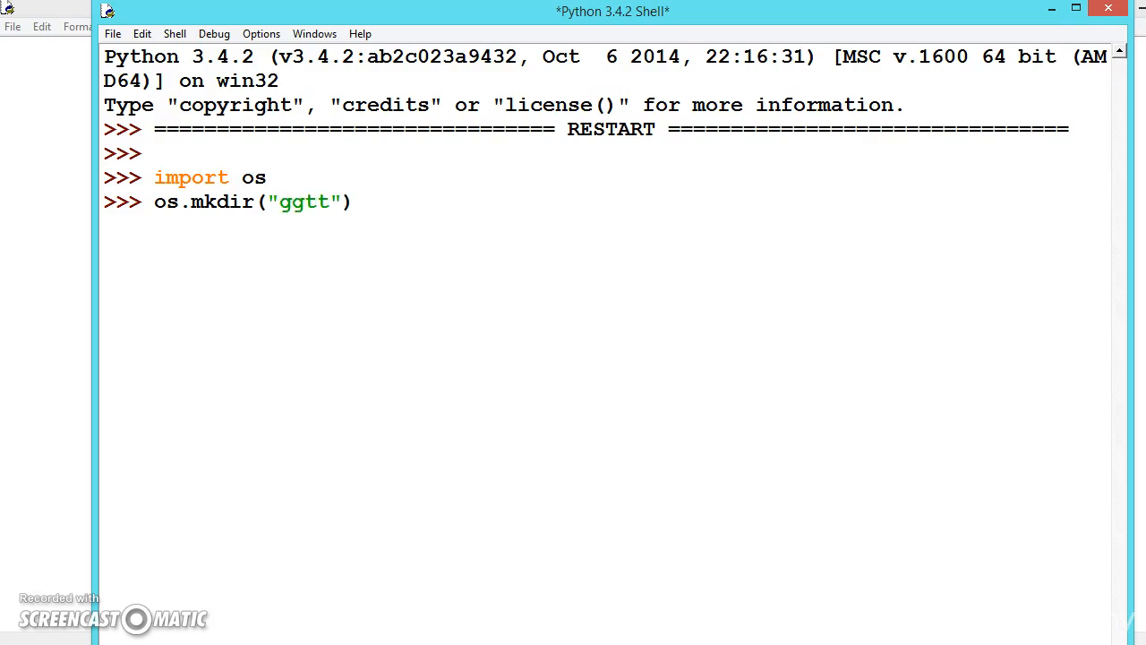
type("ss")
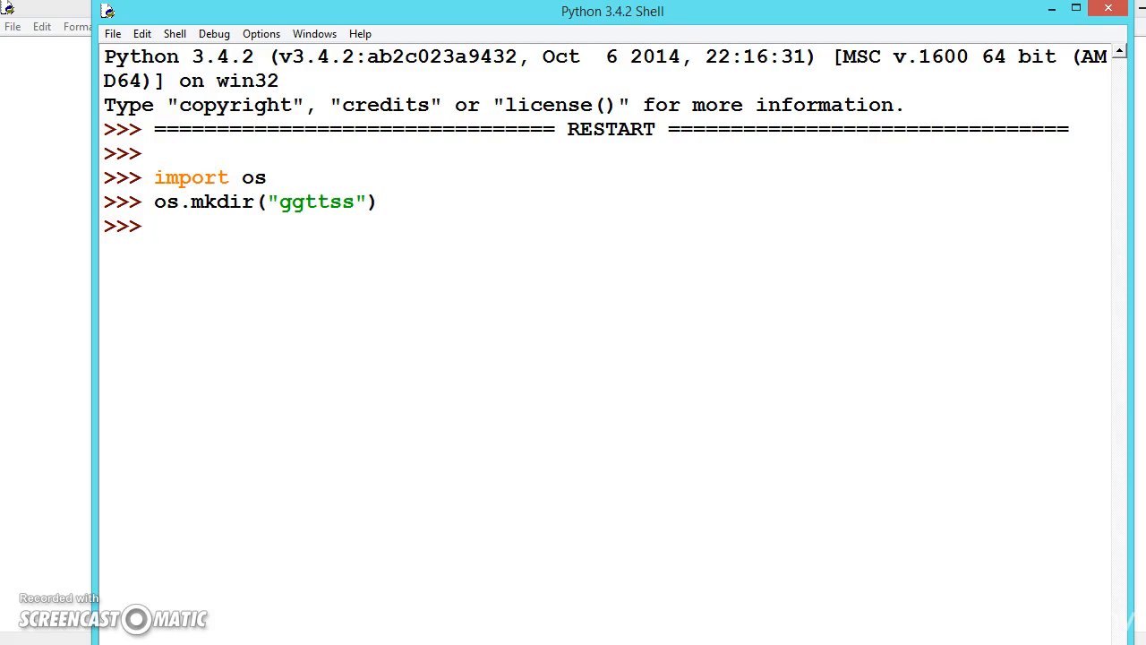
- Run os.getcwd() to print the current working directory (Desktop)
type("os.ge")
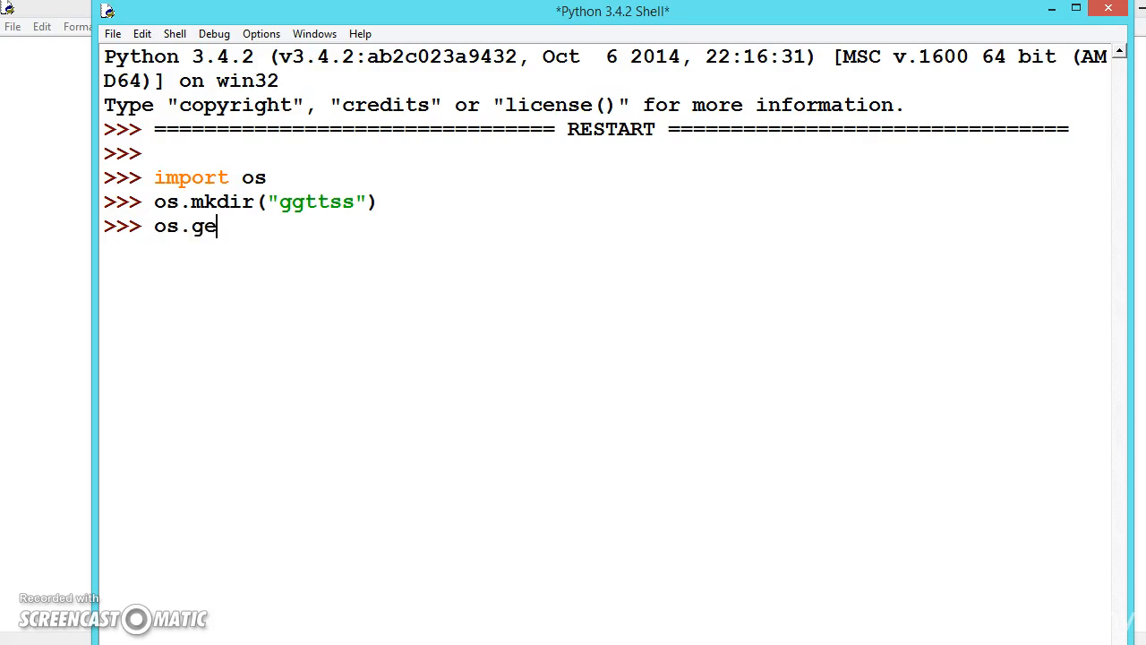
type("tcwd(")
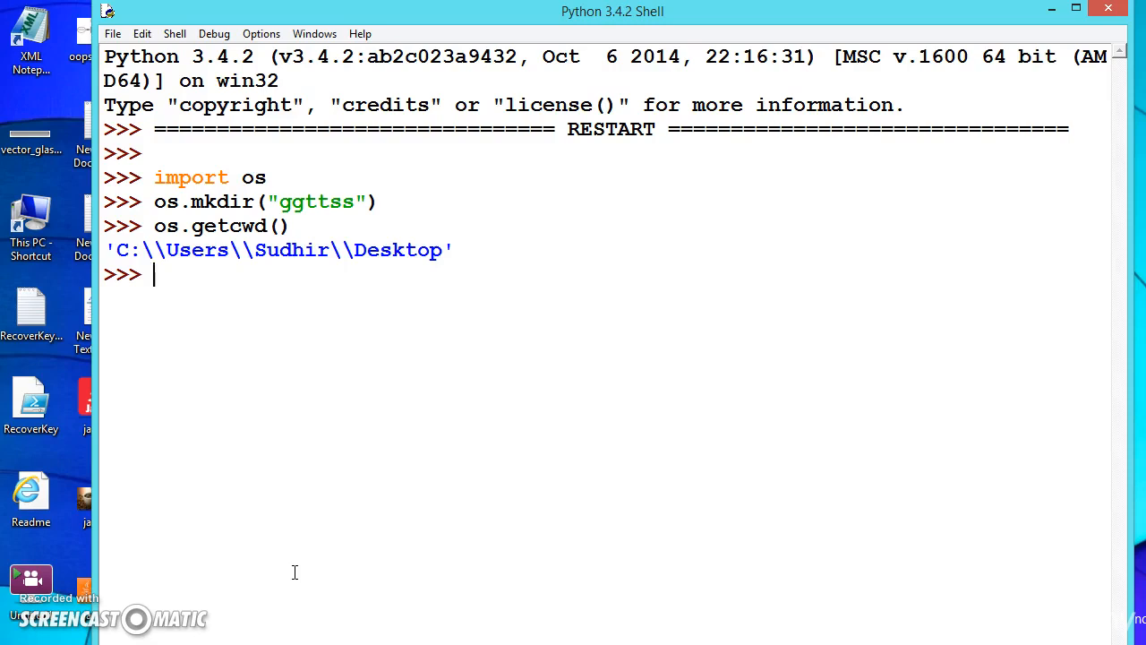
mouse_move(451, 256)
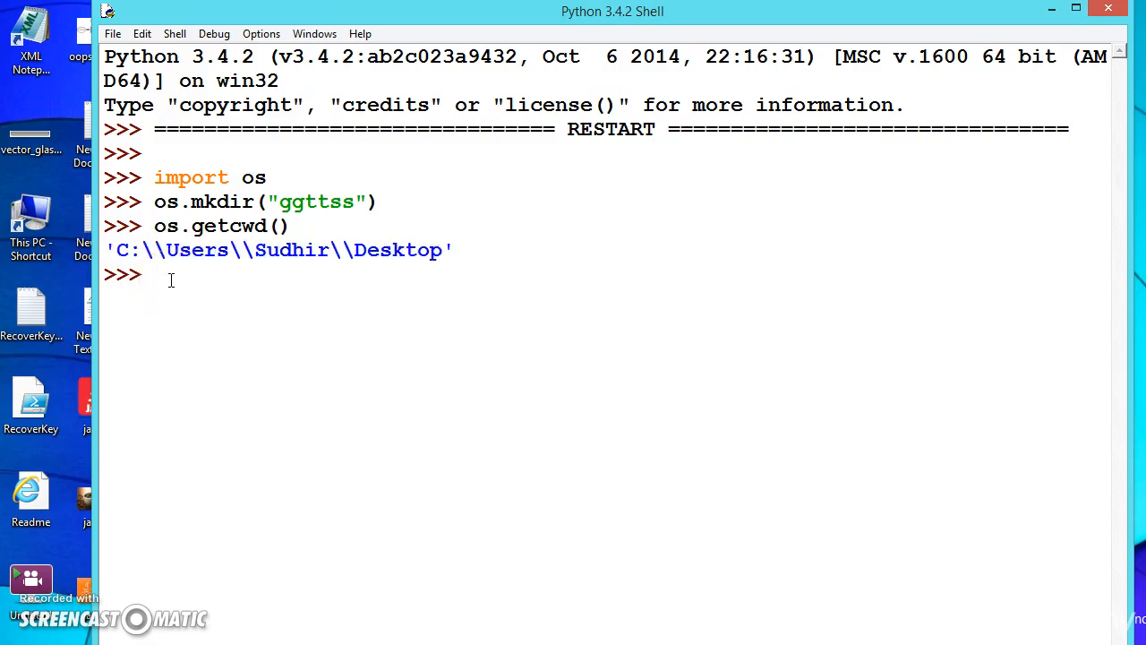
- Run chdir('C:\\Users\\Sudhir\\Desktop\\ggttss') without the os prefix, raising NameError
type("chdir")
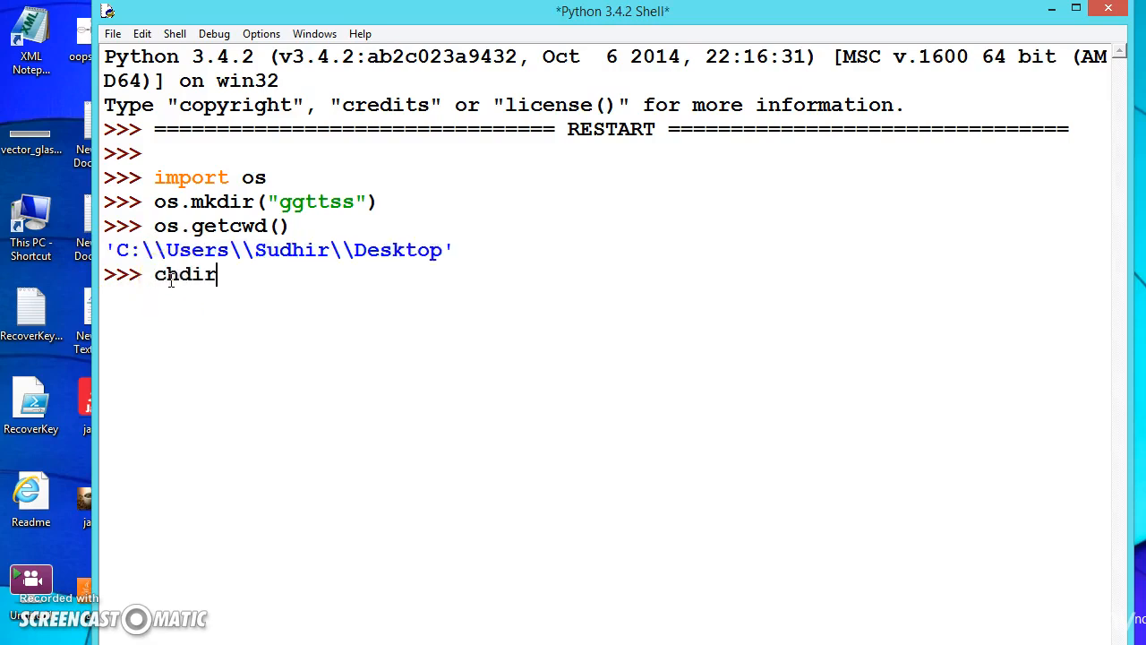
type("()")
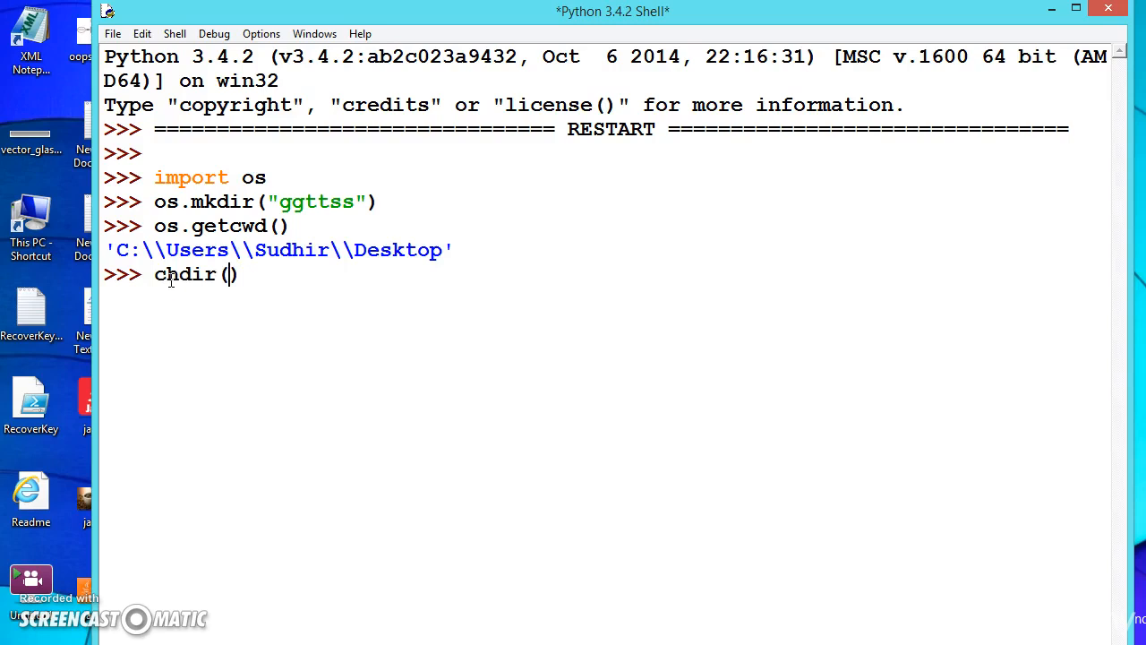
type("'")
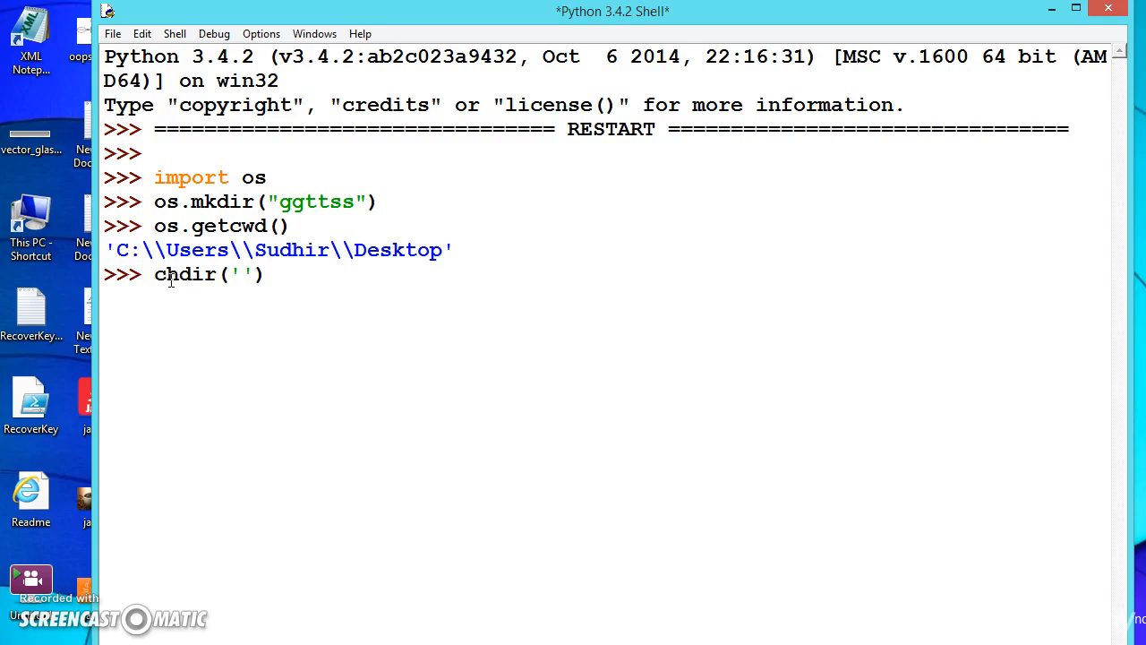
left_click(240, 274)
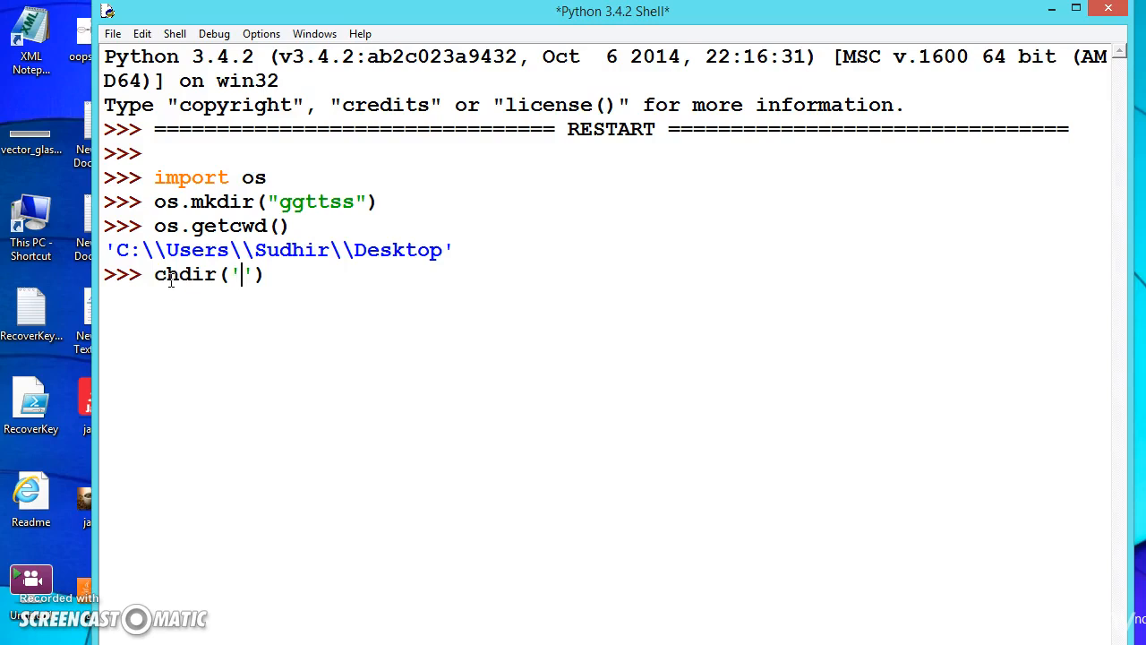
type("C:\\Users\\Sudhir\\Desktop")
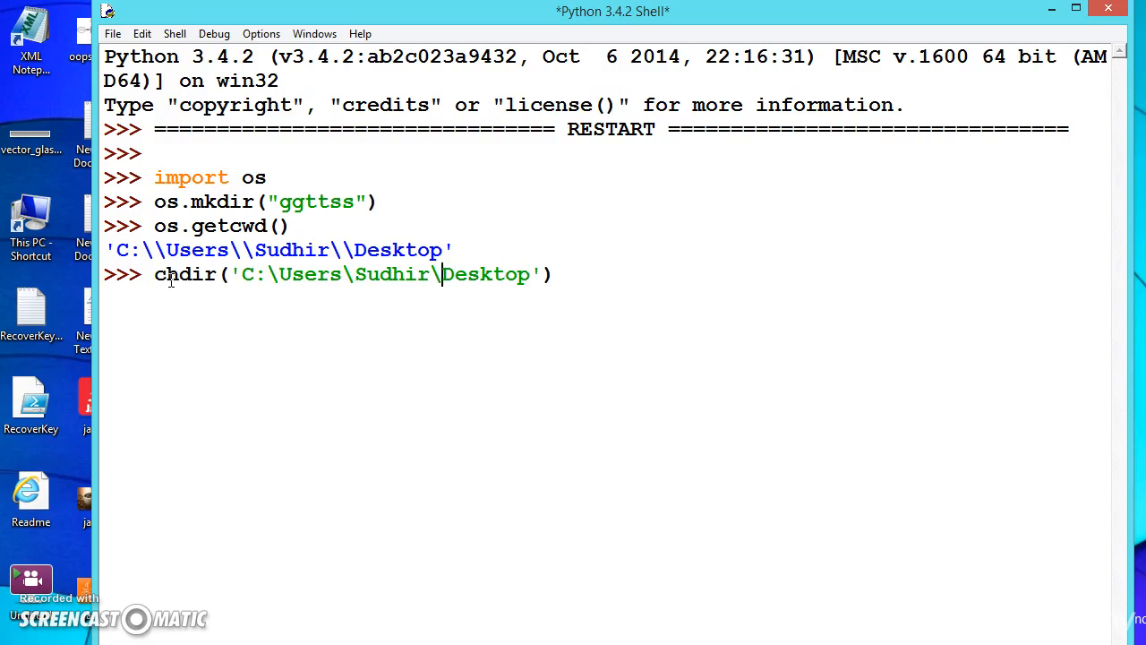
key("Backspace")
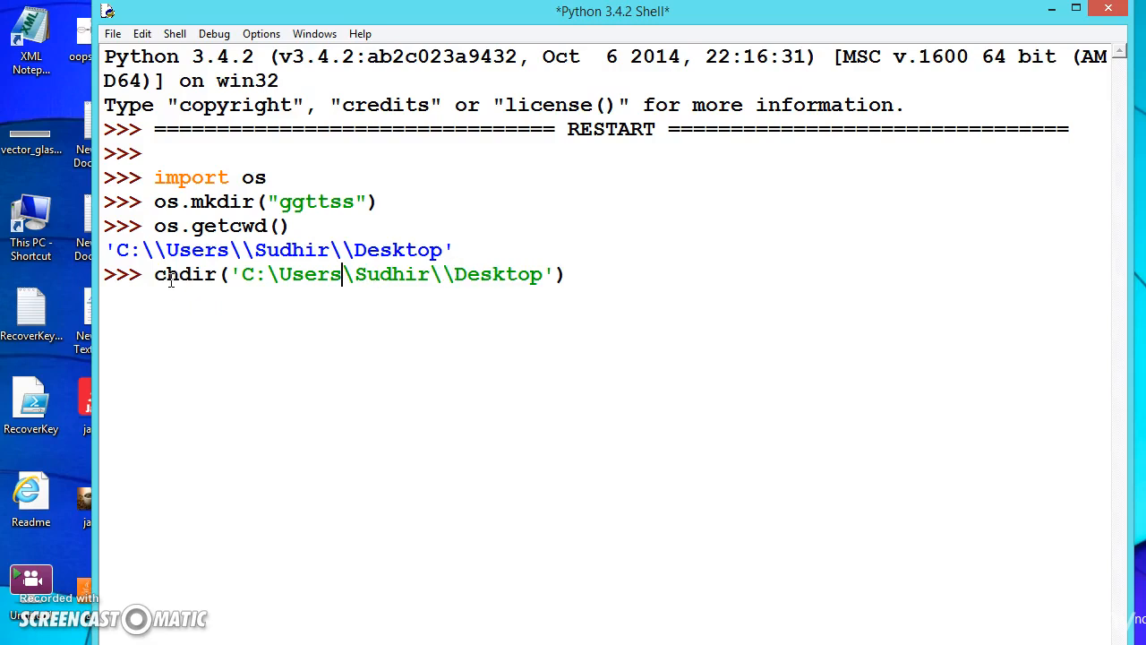
type("\\")
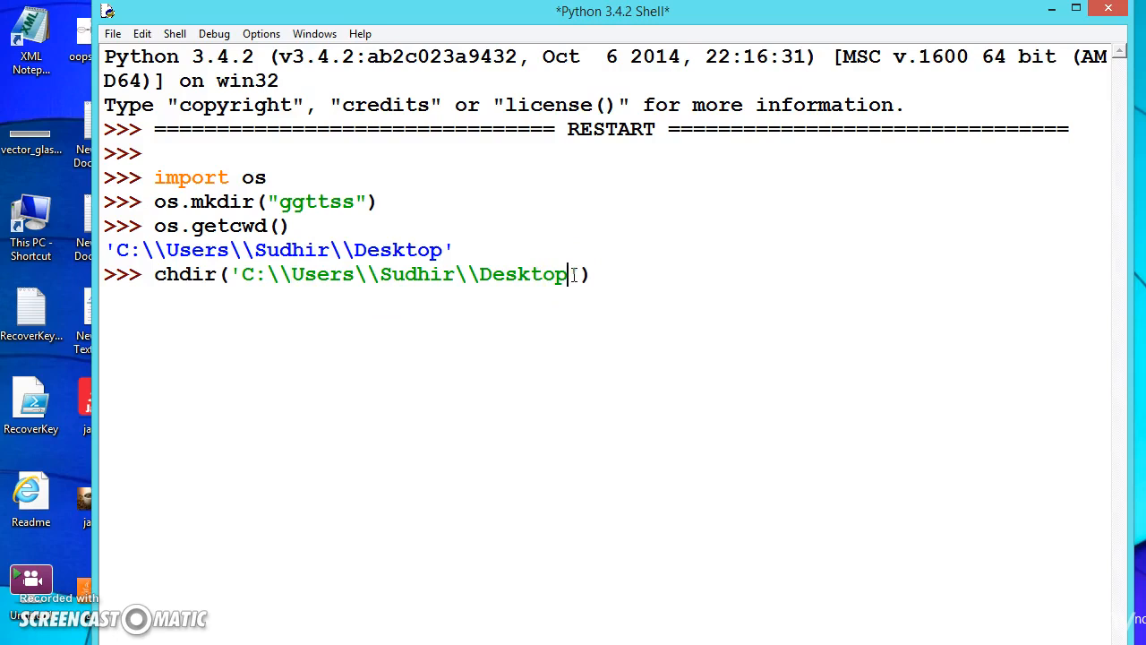
type("\\gg")
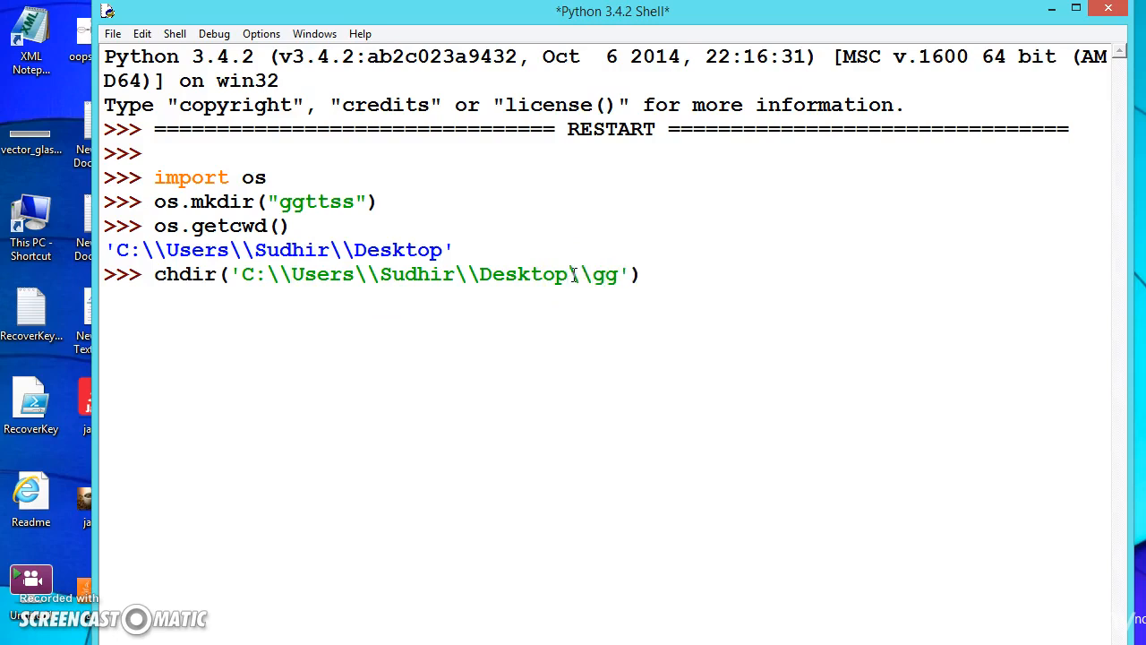
type("tts")
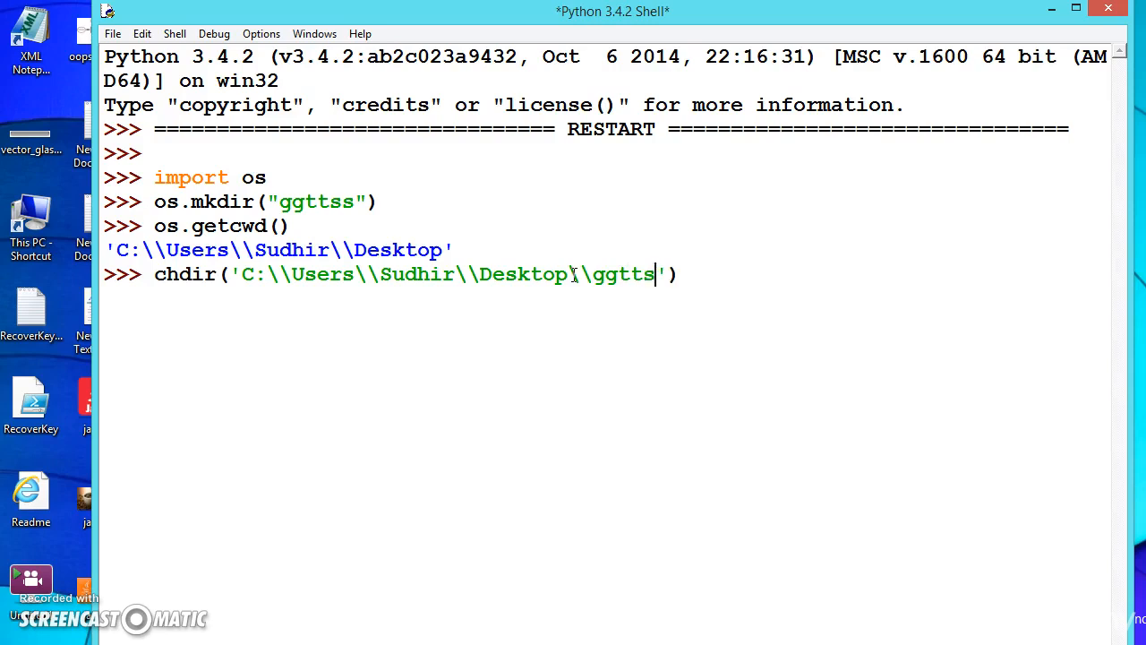
type("s")
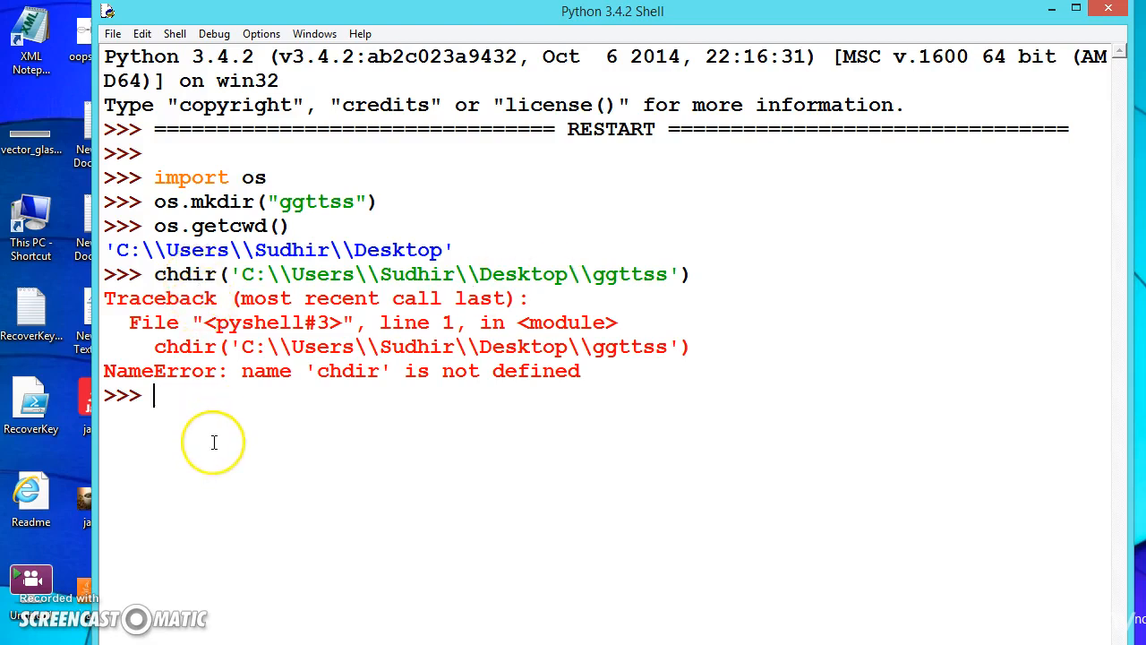
- Write os.chdir( at the prompt, picking chdir from os autocomplete
type("os.")
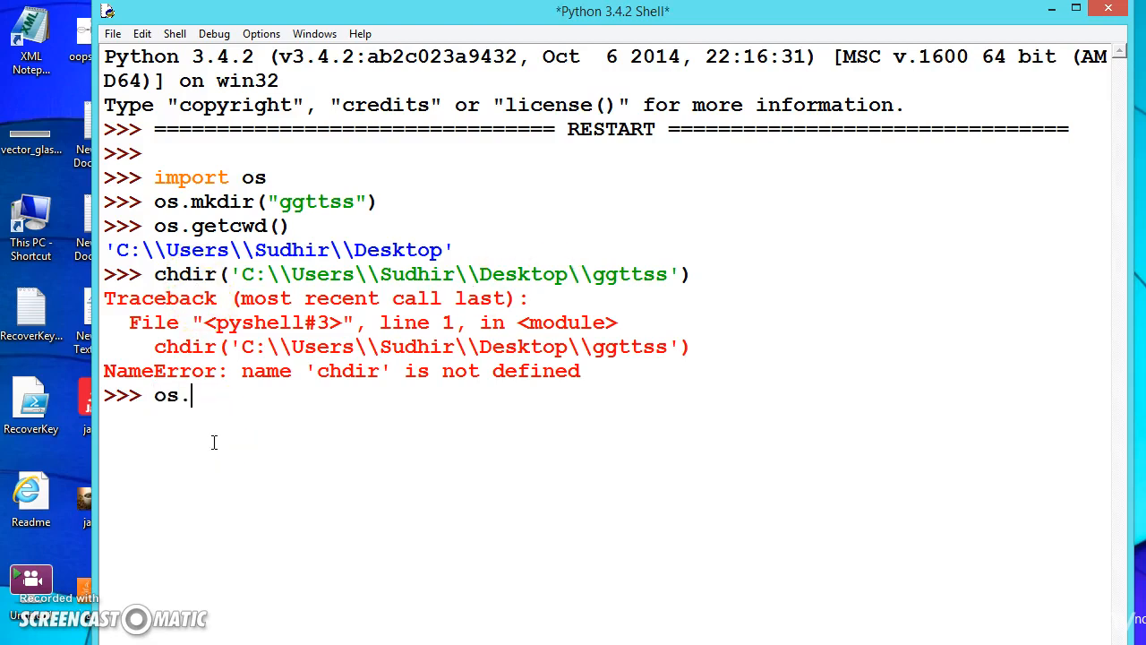
type("ch")
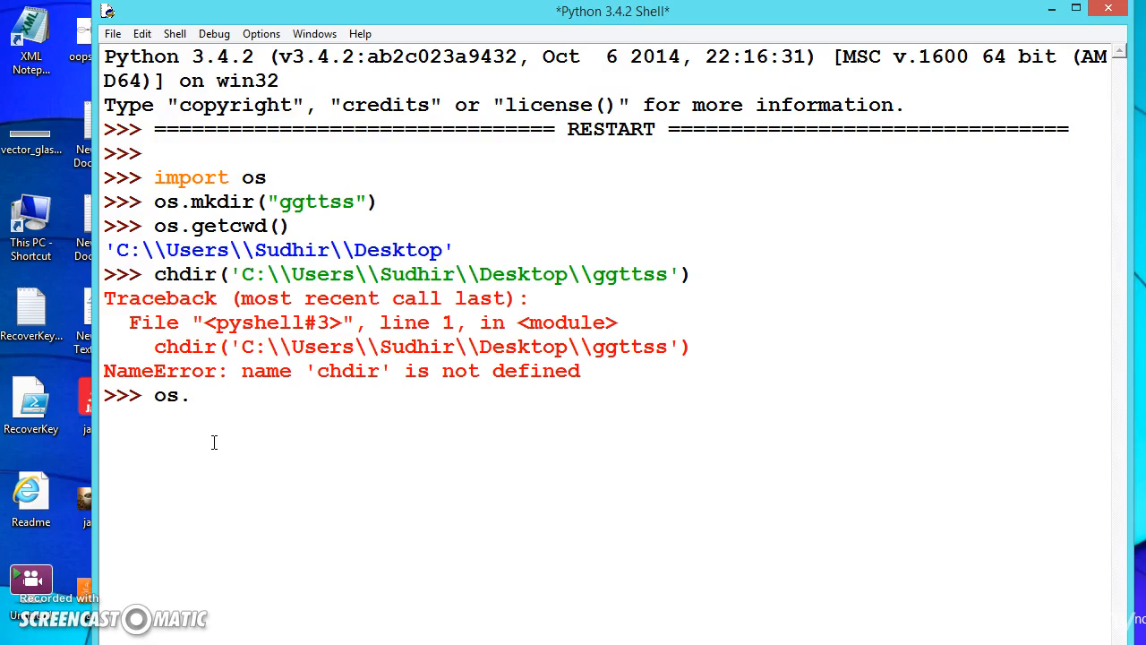
key("Backspace")
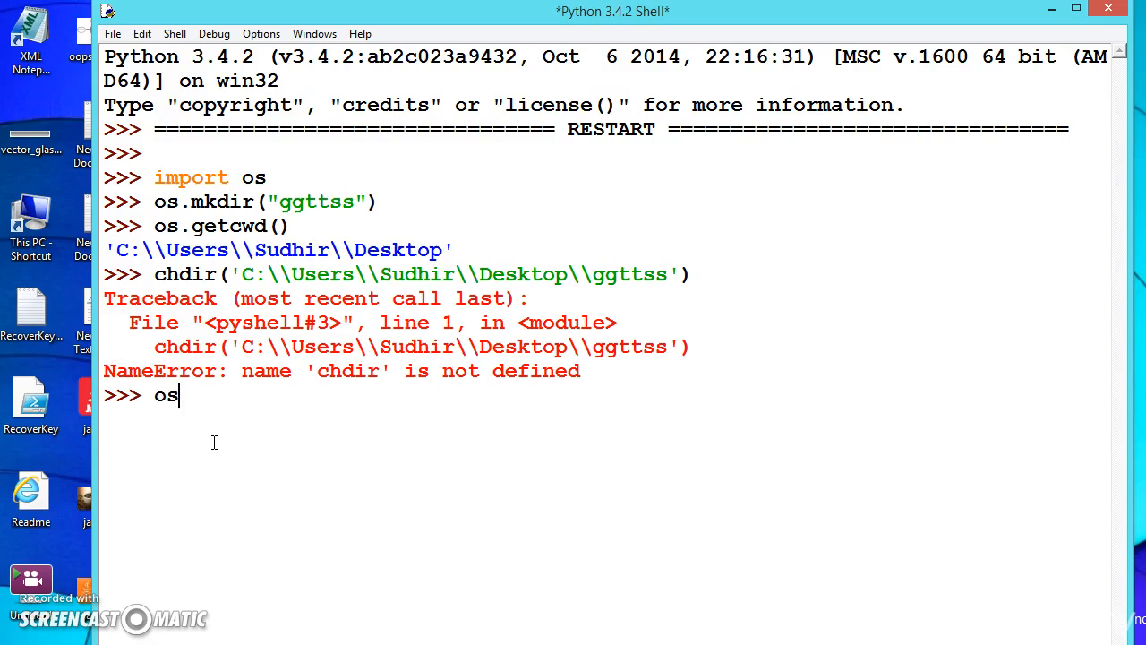
type(".")
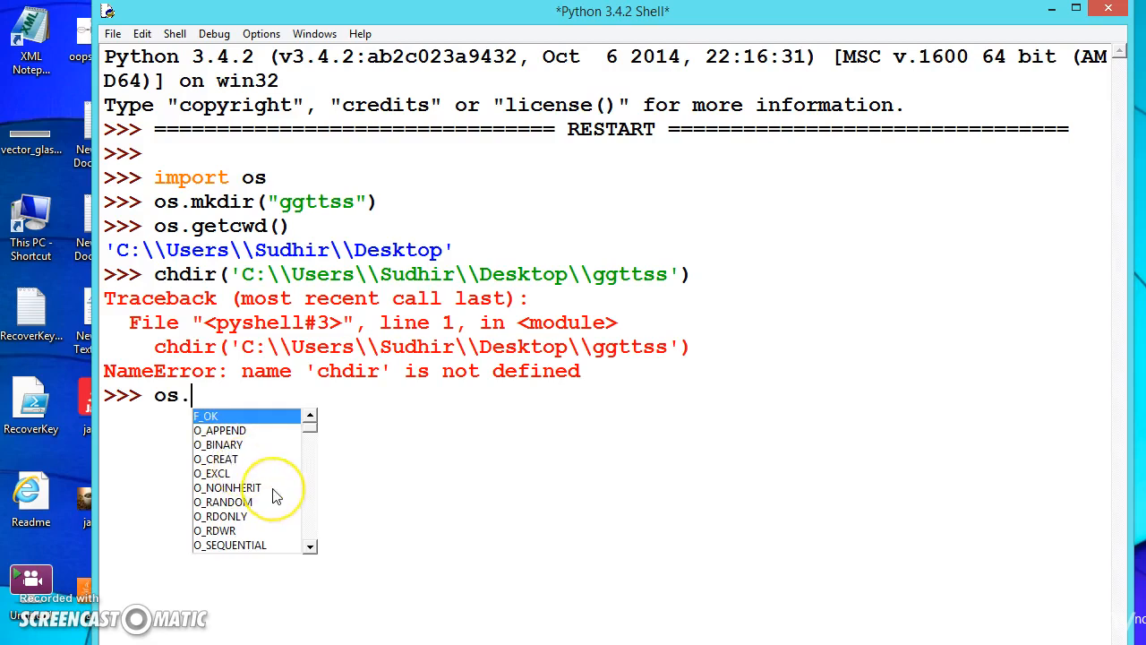
type("c")
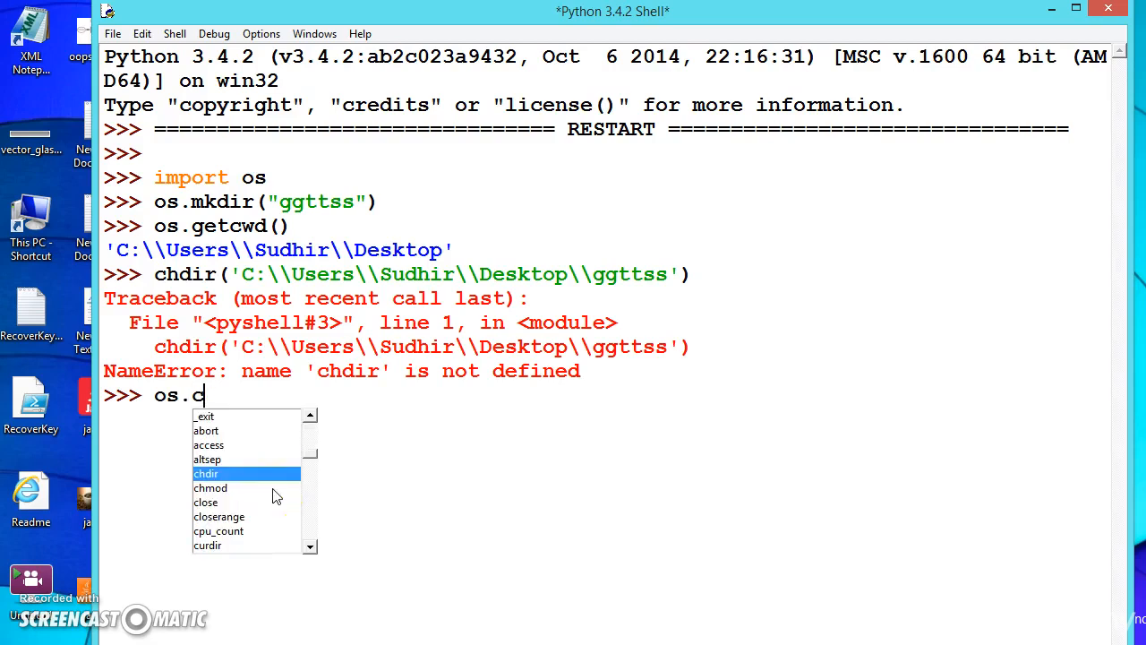
type("hdir(")
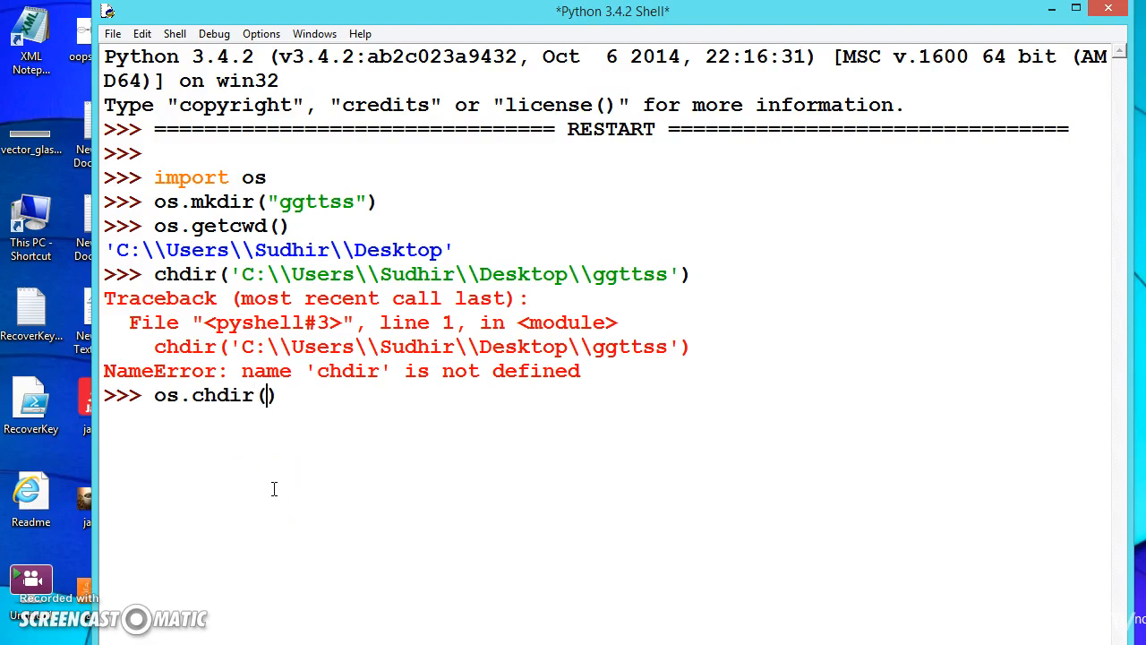
- Complete and run os.chdir("C:\\Users\\Sudhir\\Desktop\\ggttss") to enter the ggttss folder
type("\"\"")
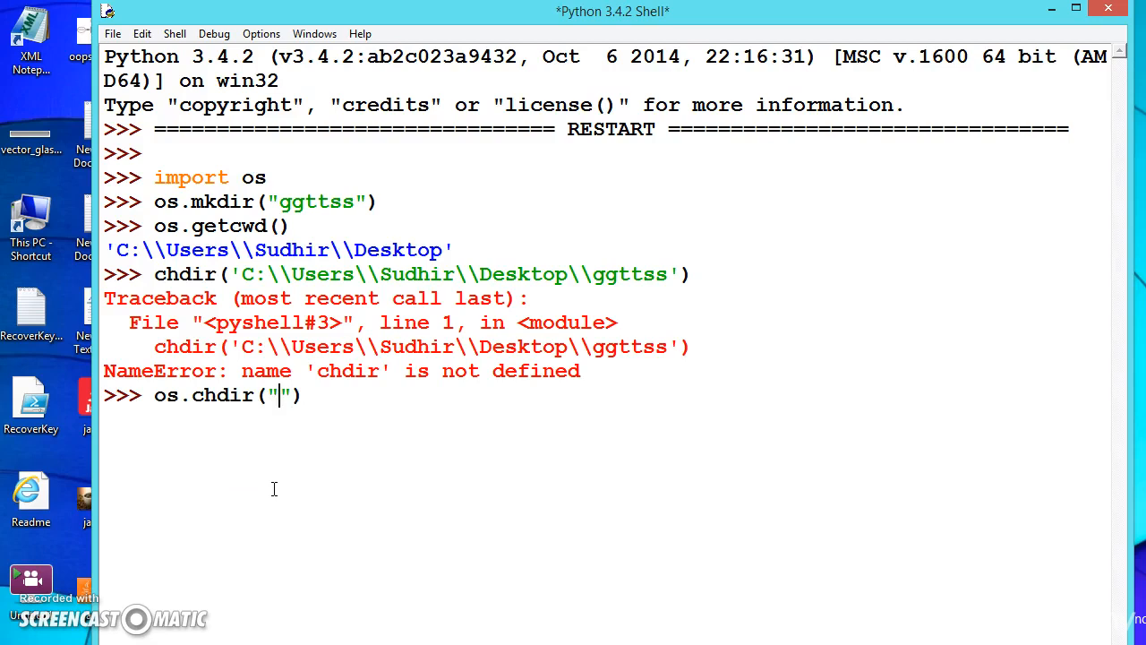
type("C:\\Users\\Sudhir\\Desktop")
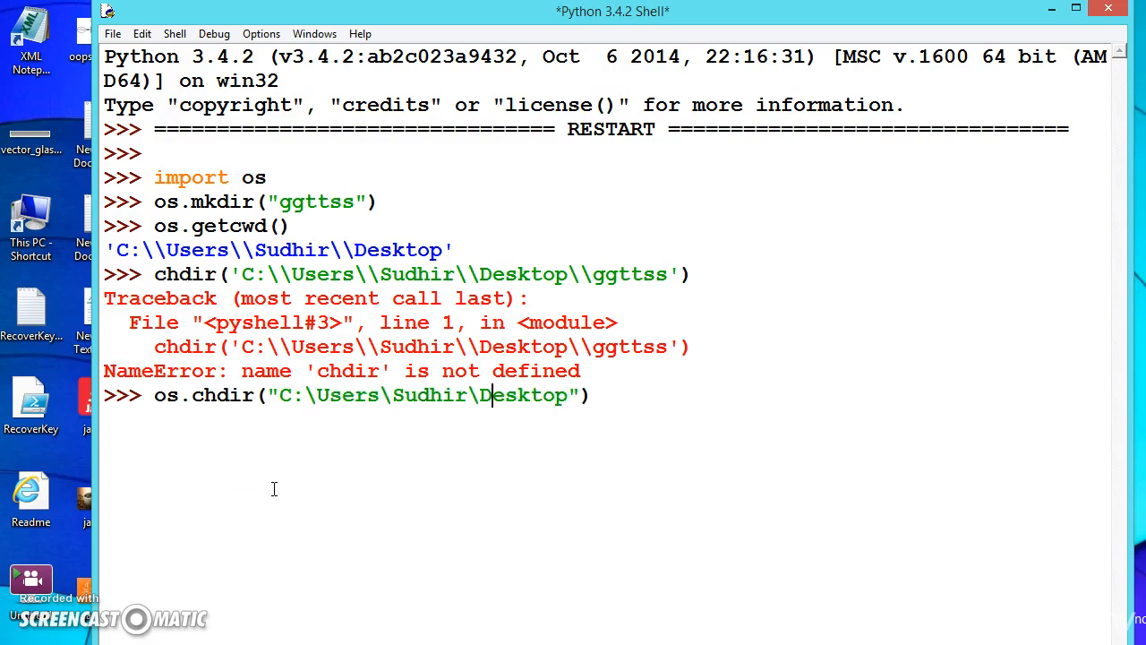
type("\\")
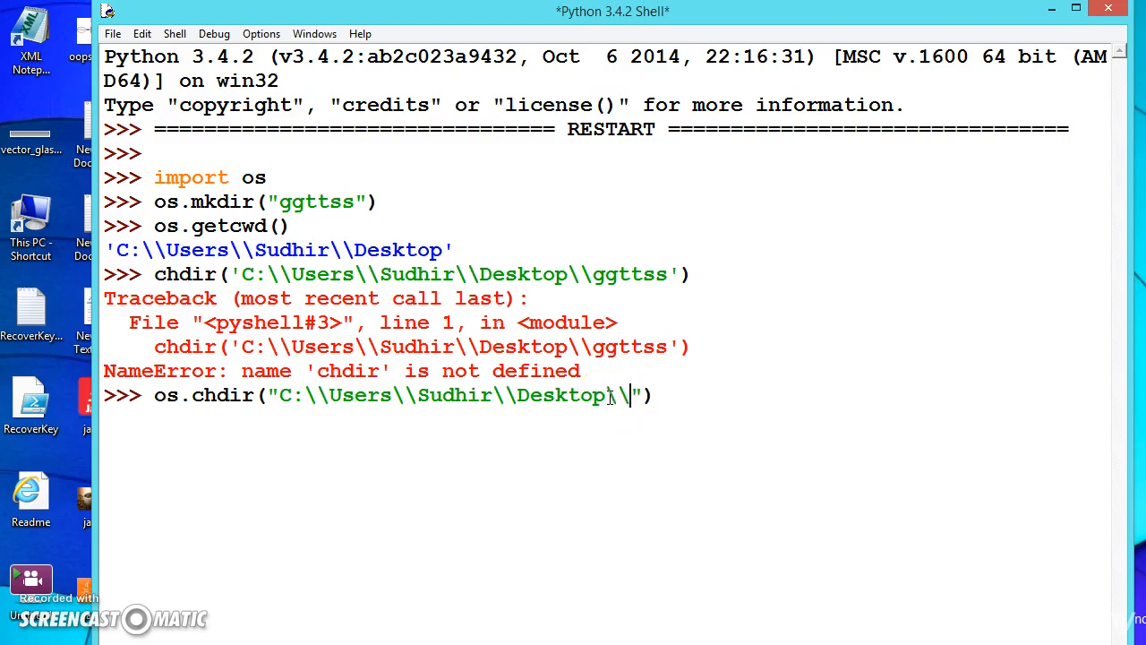
type("ggtt")
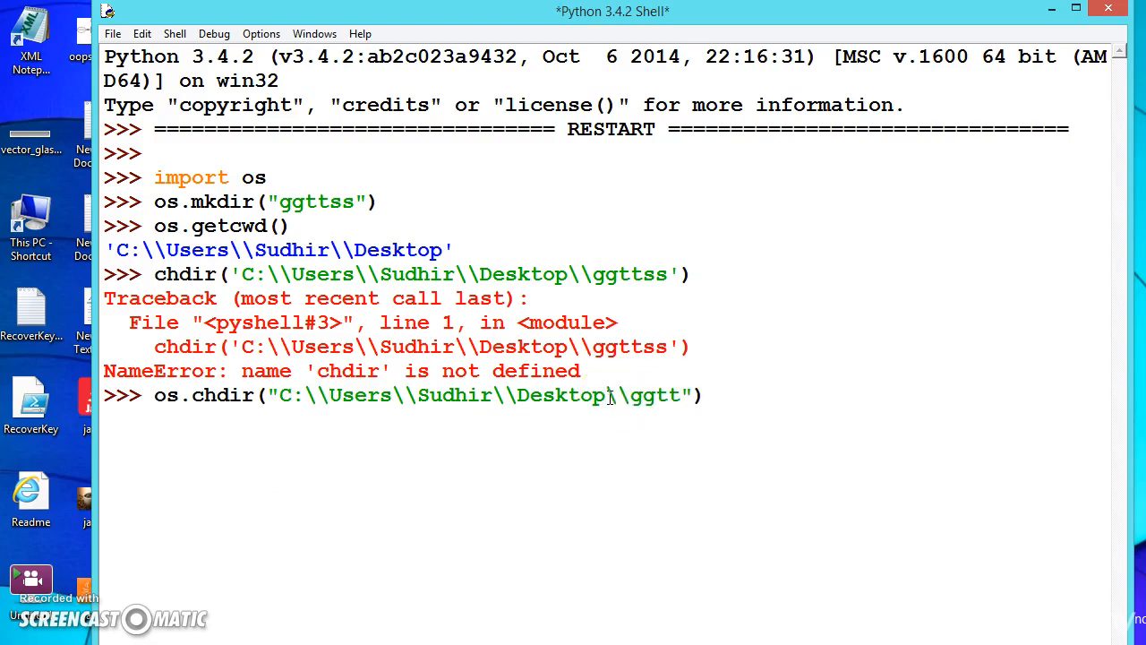
type("ss")
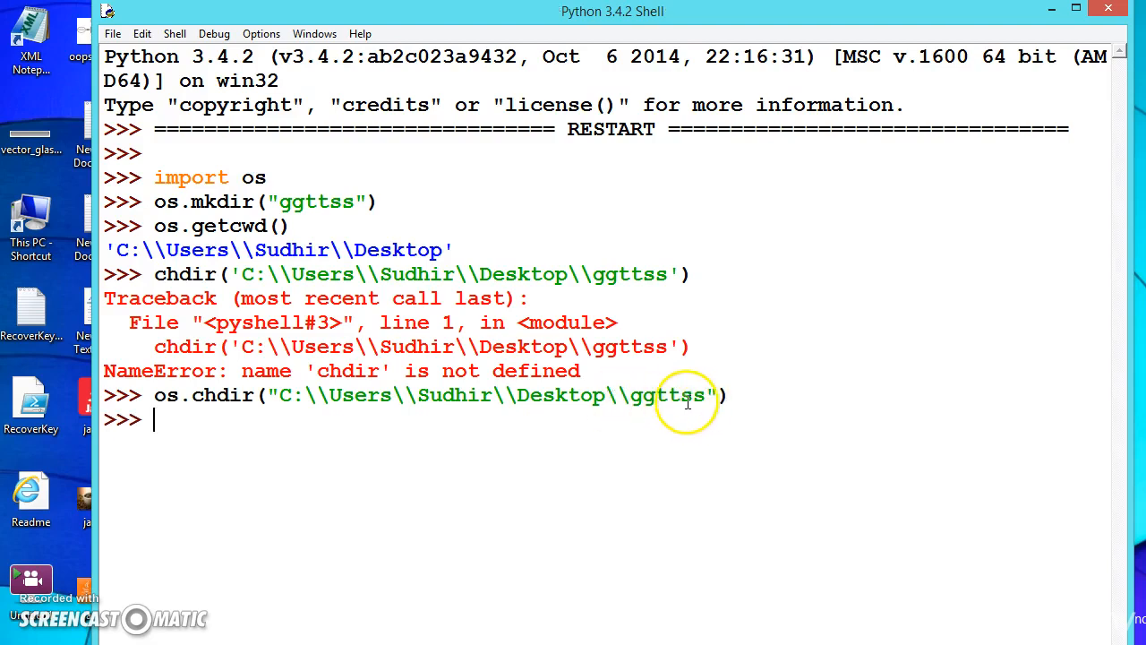
mouse_move(566, 439)
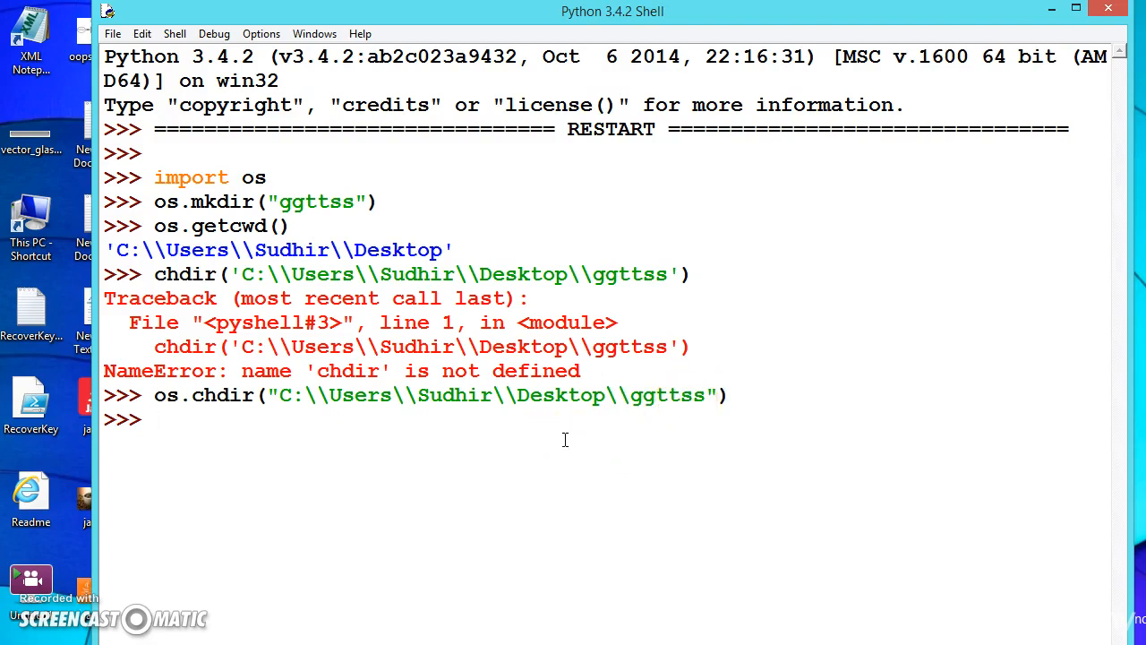
- Run os.getcwd() confirming the working directory is ggttss
type("os.get")
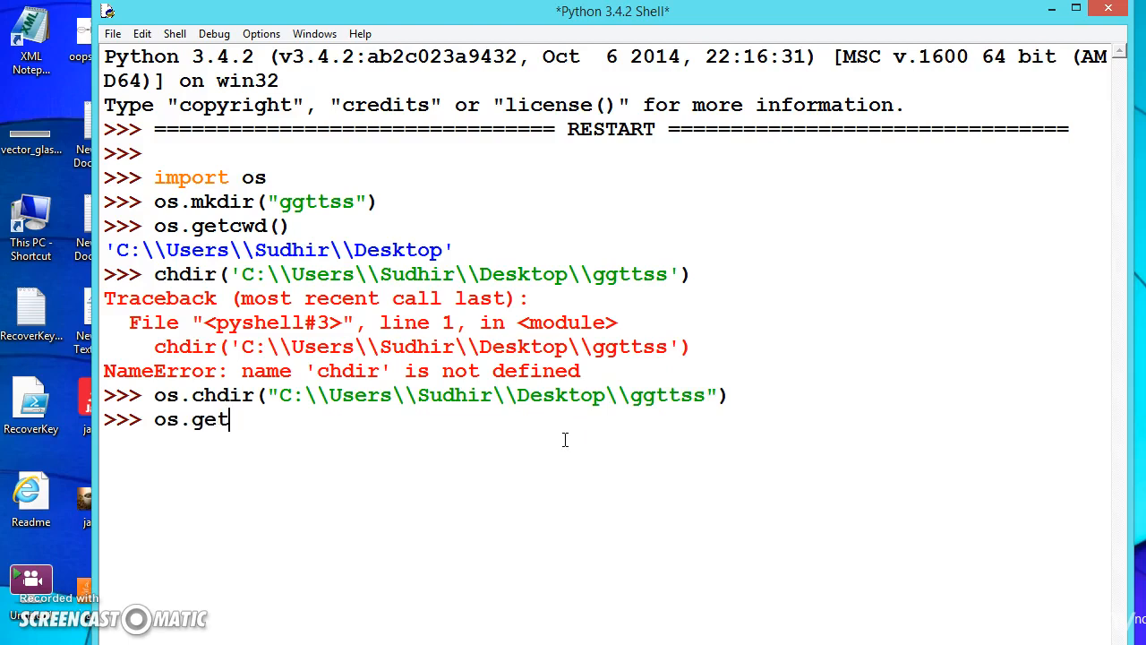
type("cw")
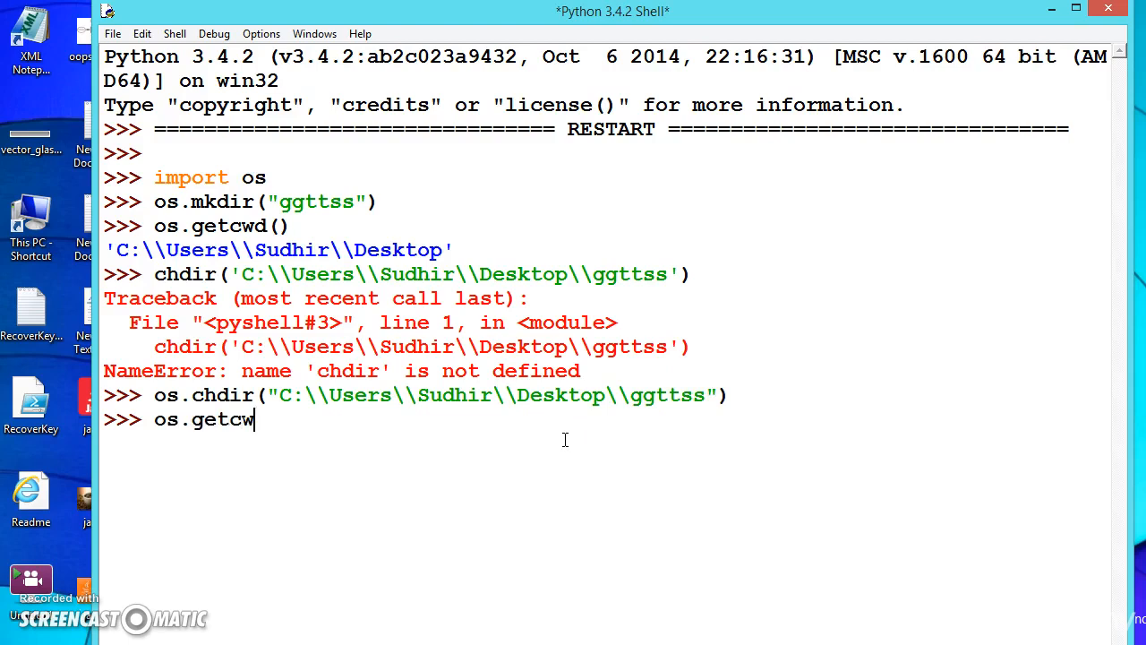
type("d")
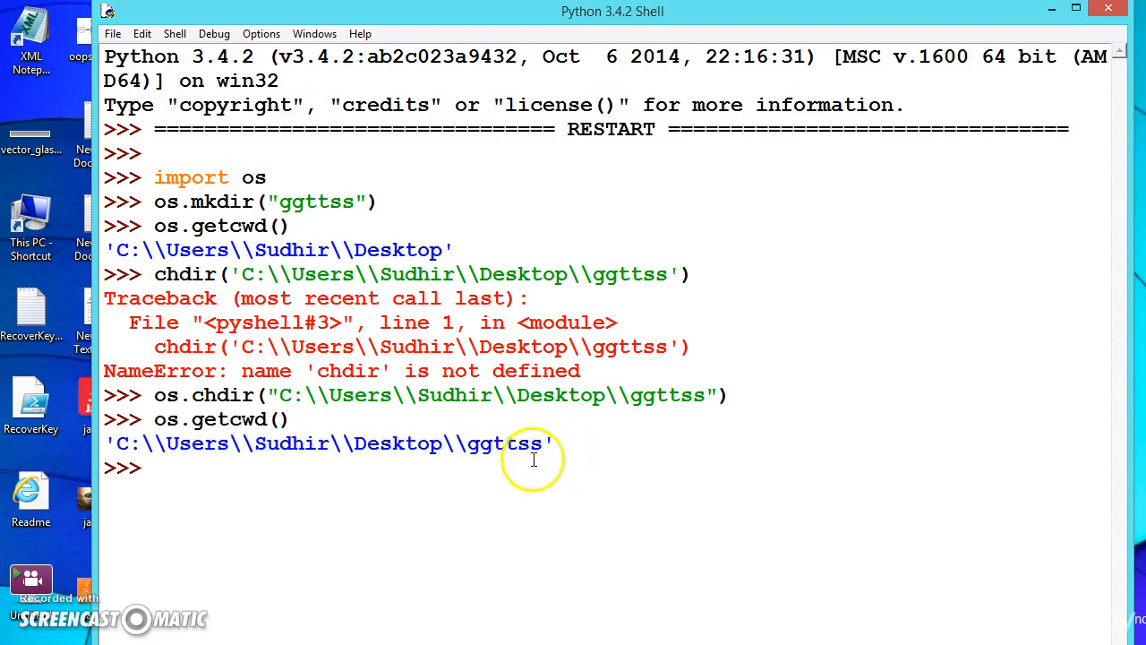
double_click(509, 444)
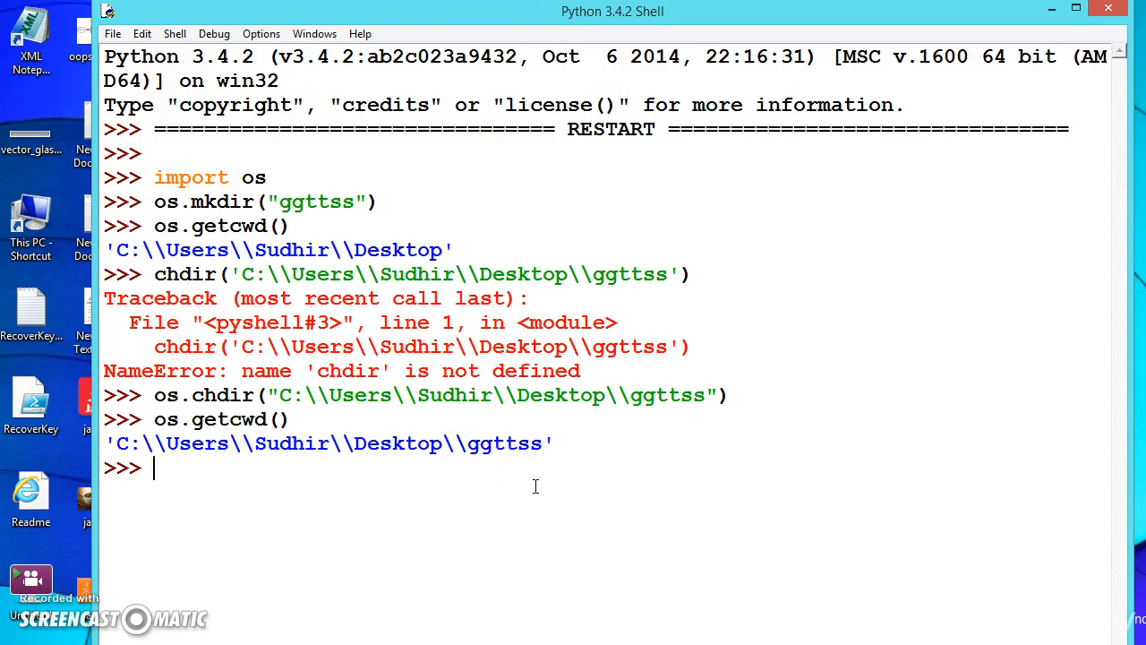
- Run os.mkdir('qwerty'), dropping a half-written full path for the relative name
type("os.mk")
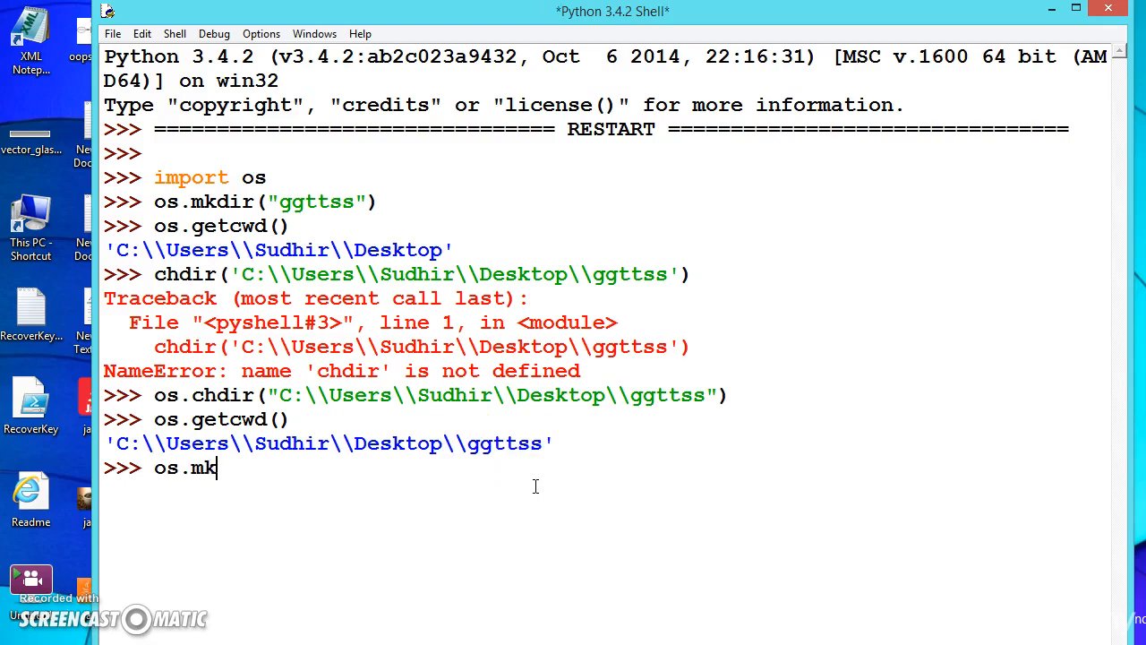
type("dir()")
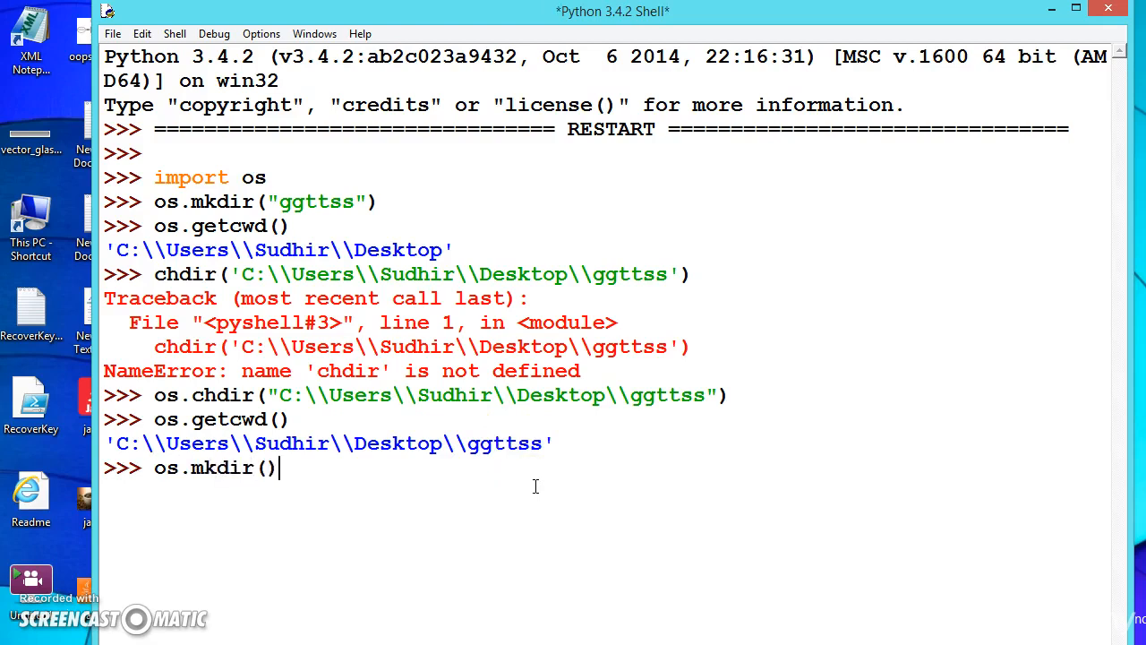
type("''")
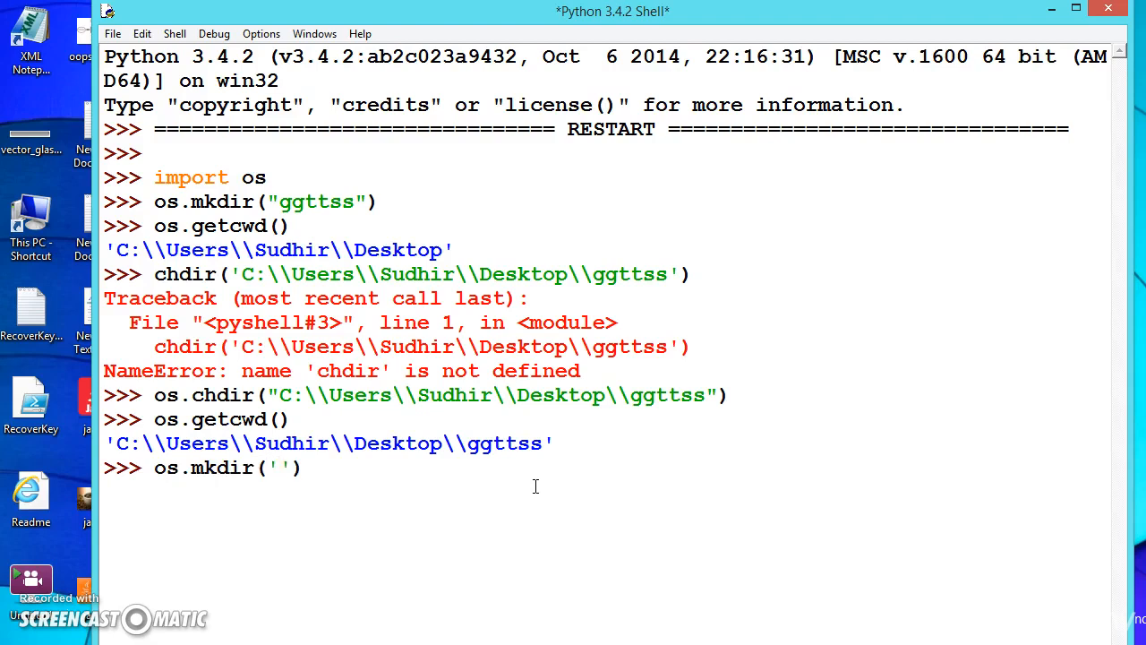
type("V")
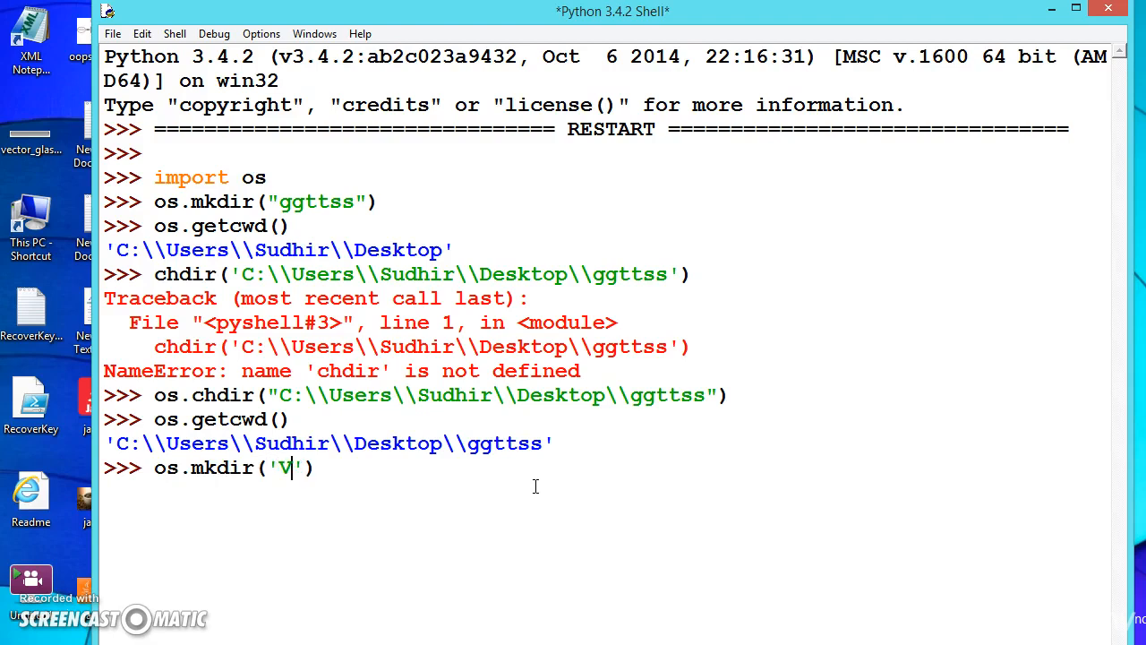
key("Backspace")
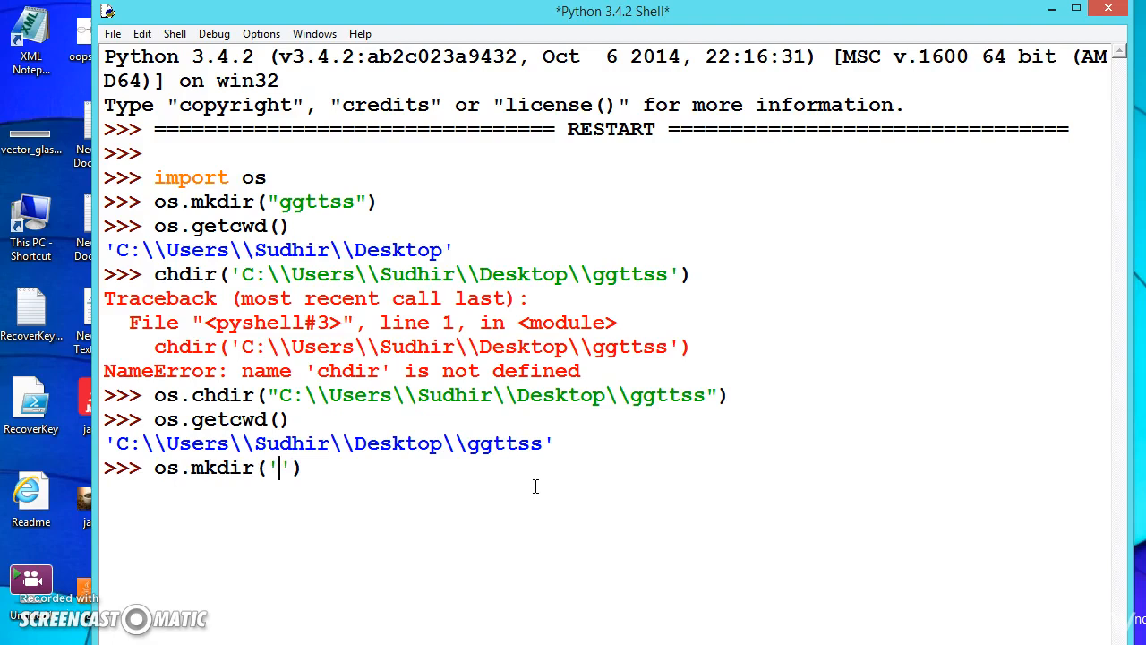
type("C:\\Users\\Sudhir\\Desktop")
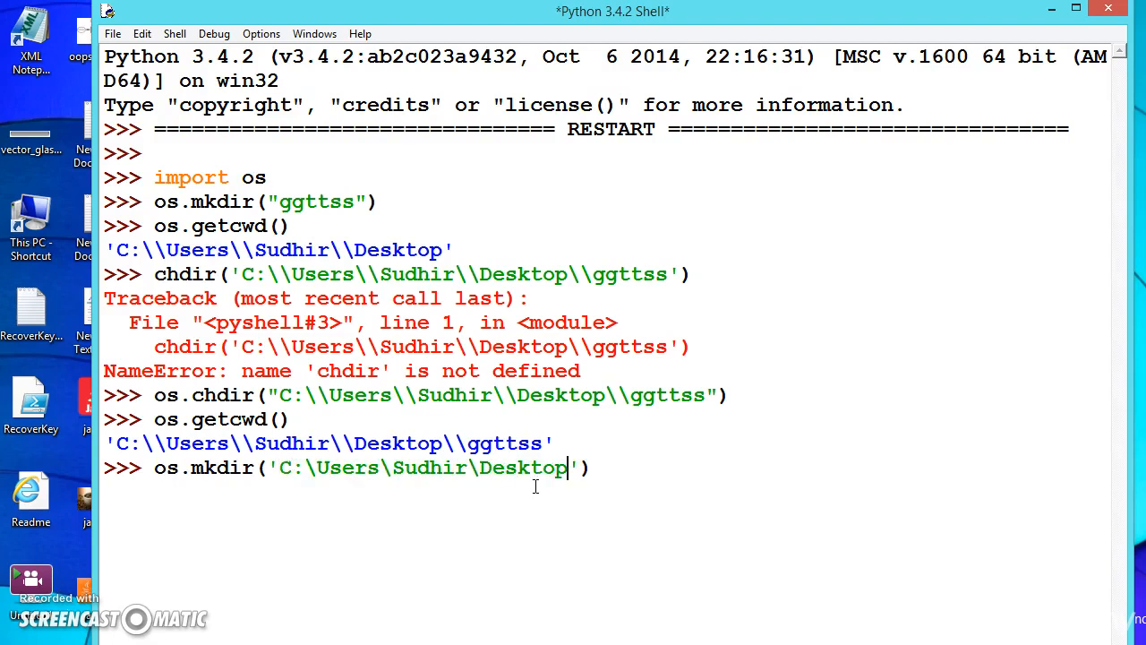
type("\\\\")
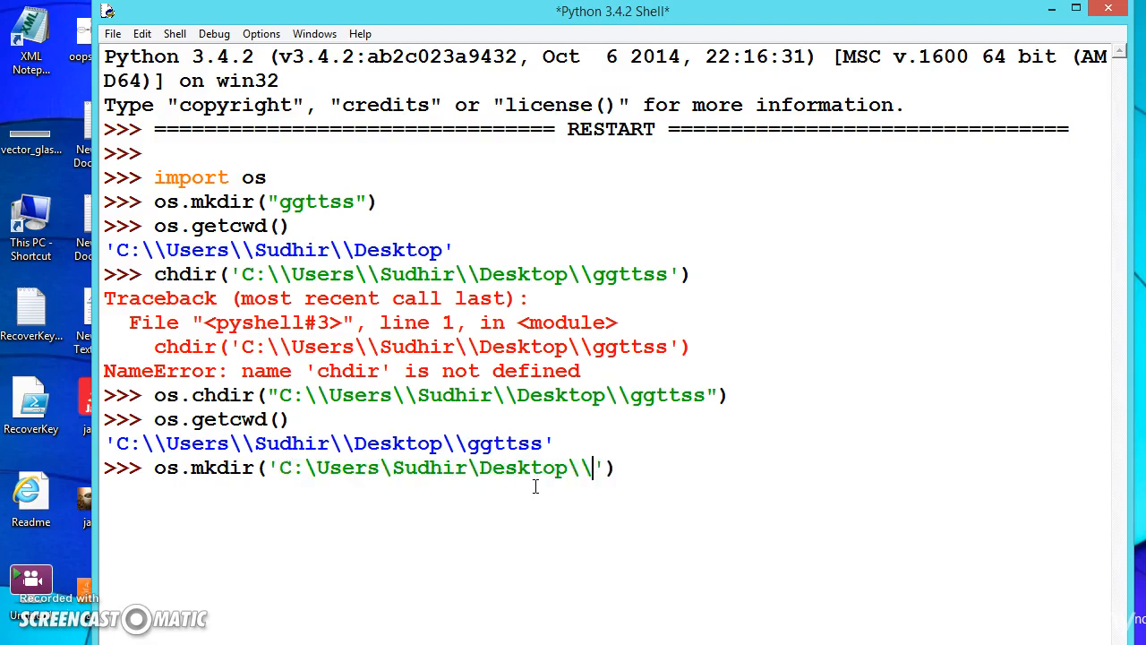
type("gg")
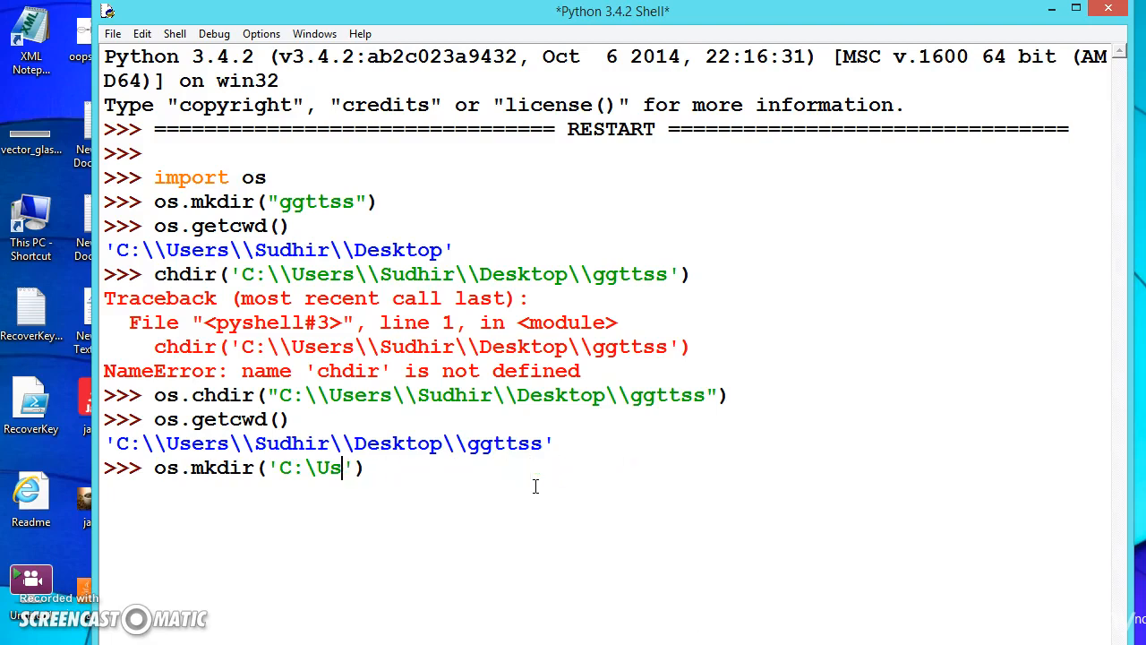
key("BackSpace")
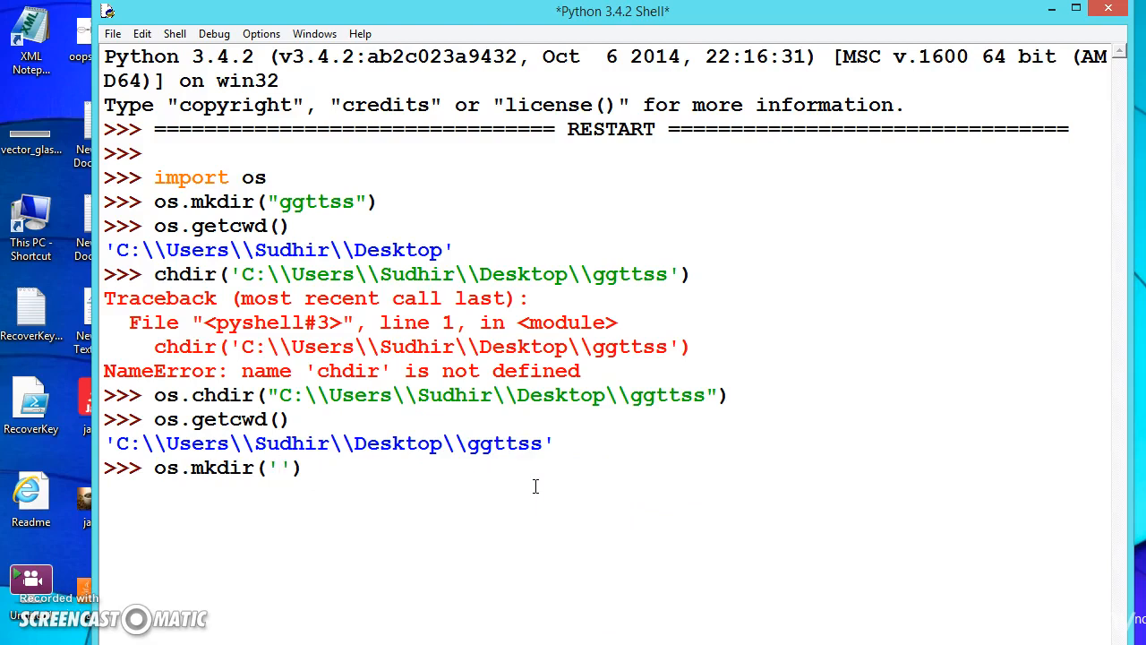
type("qwerty")
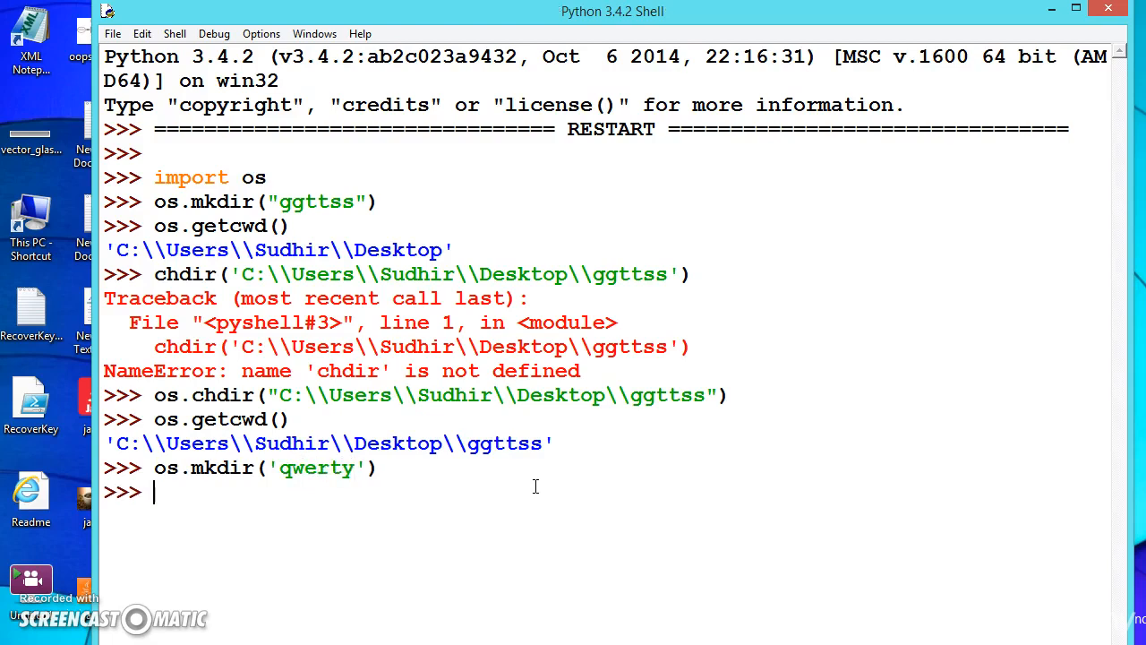
mouse_move(788, 435)
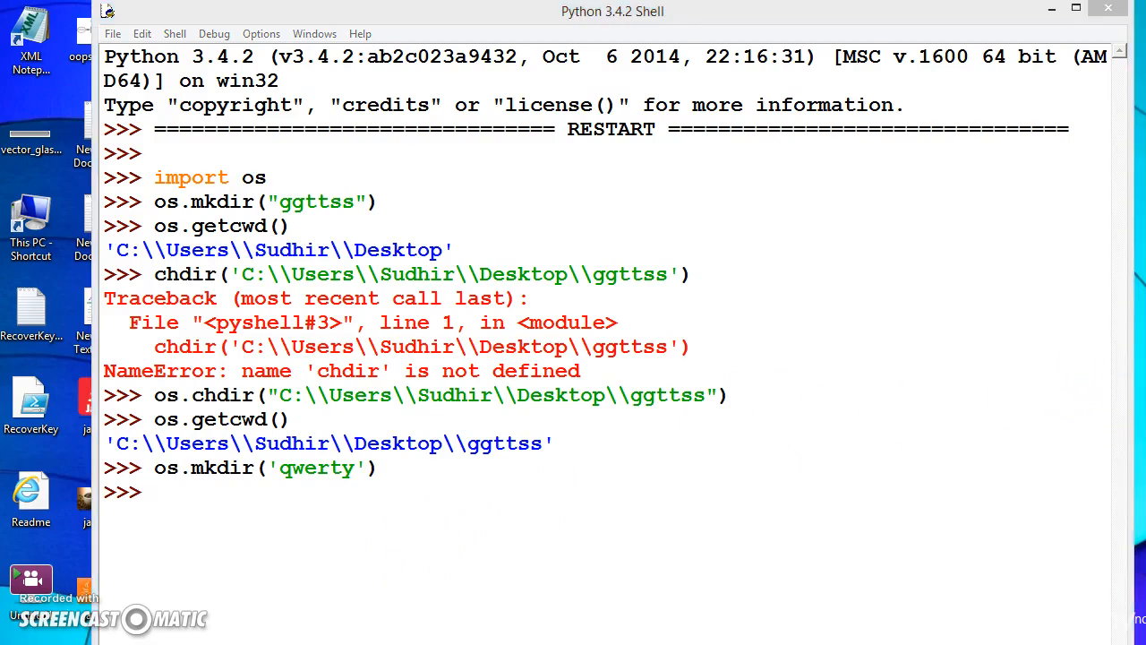
mouse_move(768, 212)
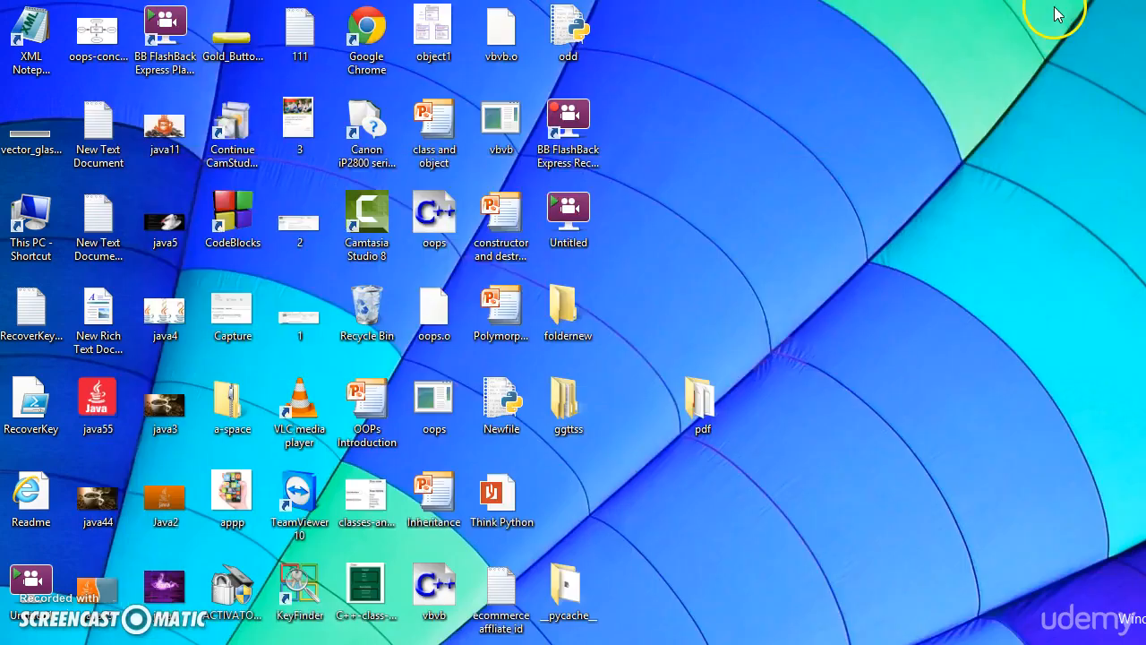
- Open the ggttss folder from the desktop in File Explorer
left_click(568, 403)
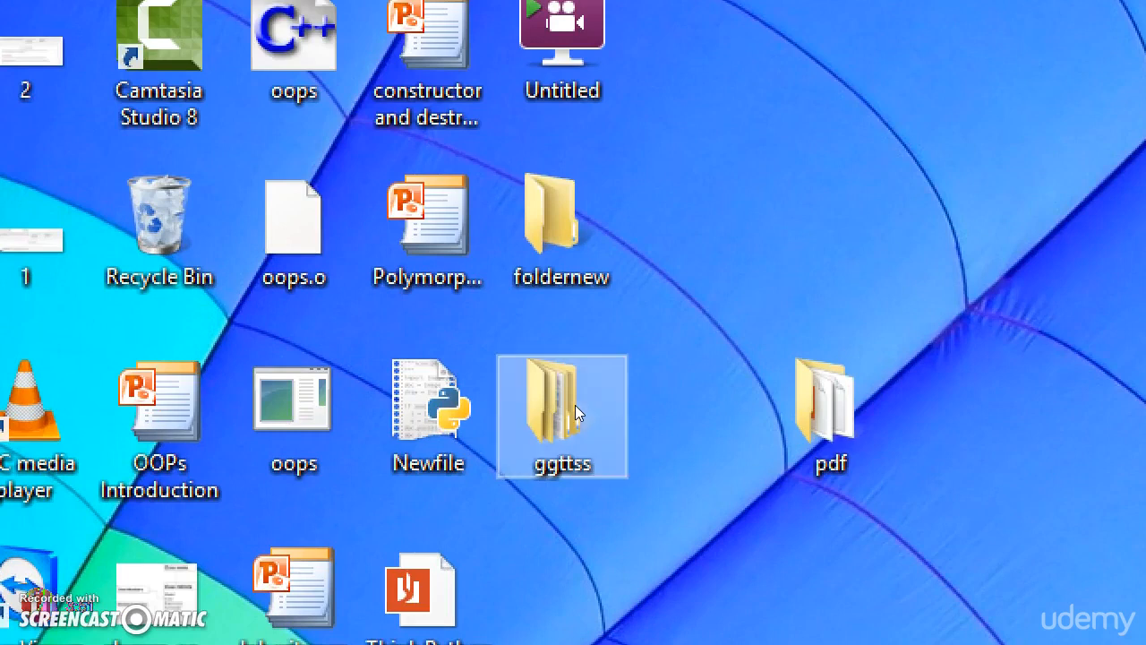
double_click(562, 415)
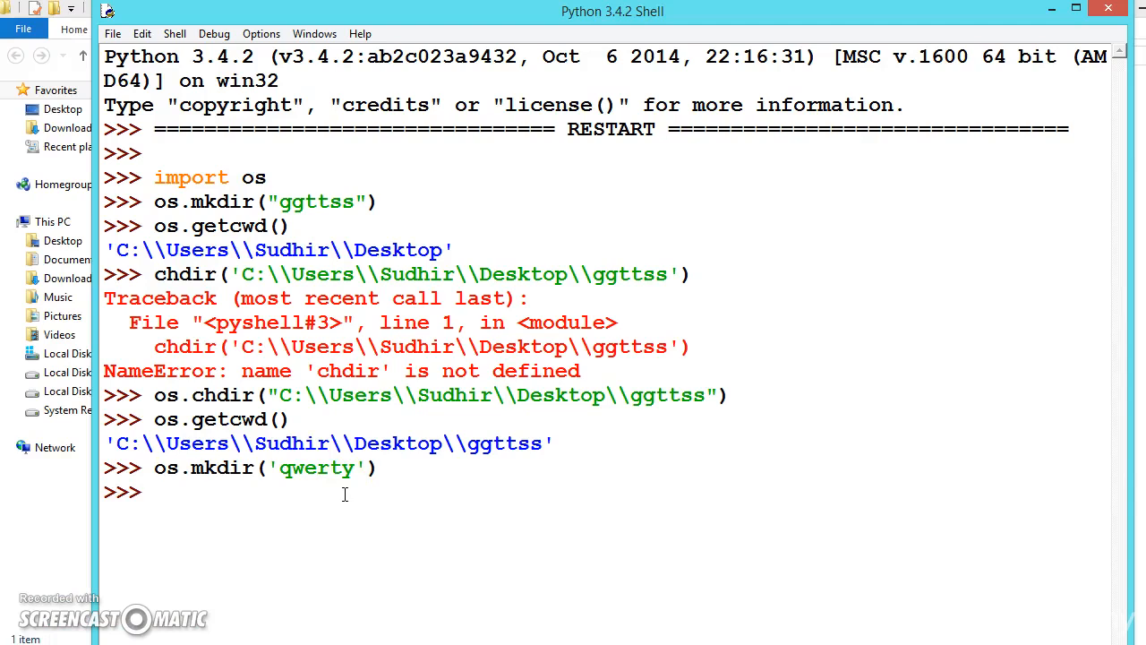
- Enter os.rmdir('qwerty') to remove the qwerty subfolder
type("os.")
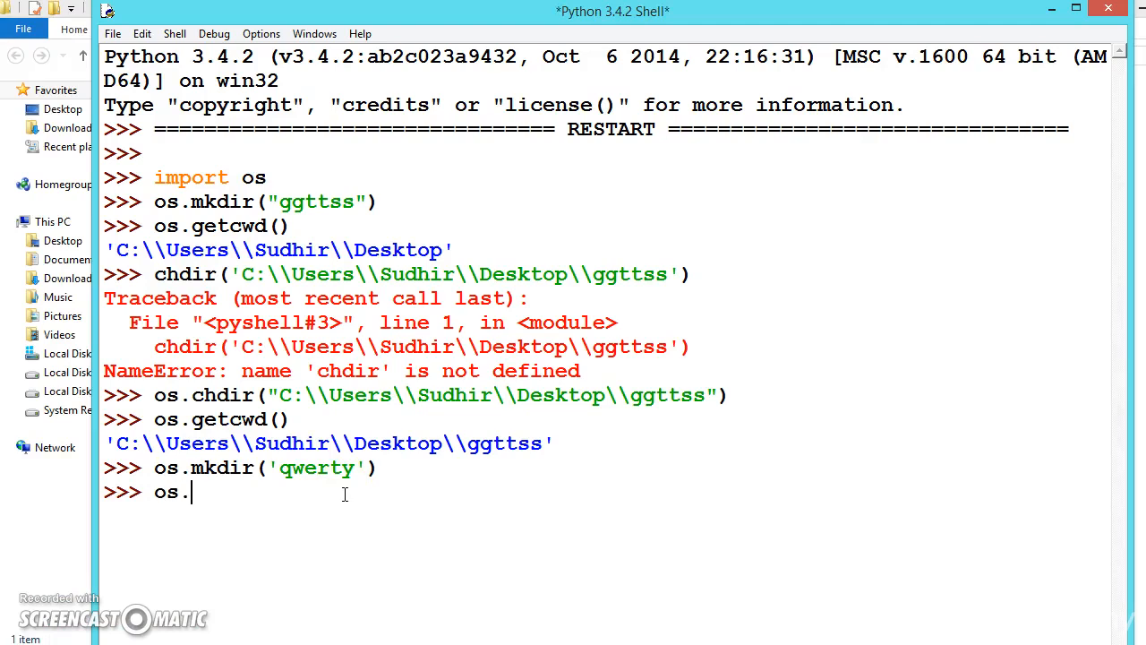
type("rmdir")
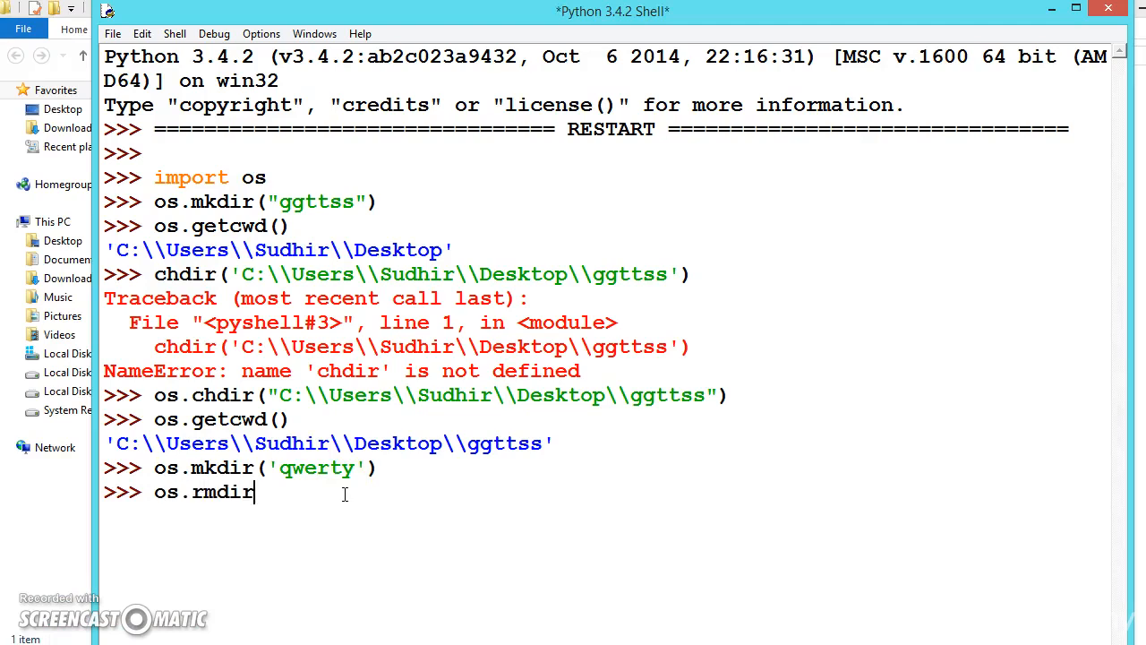
type("()")
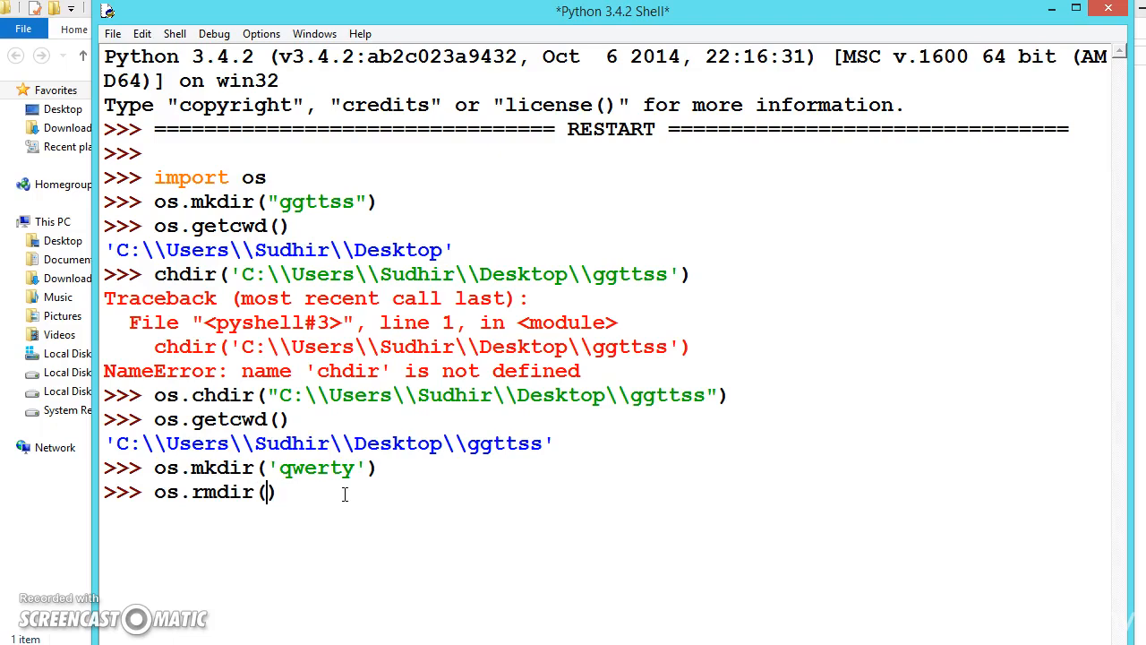
type("''")
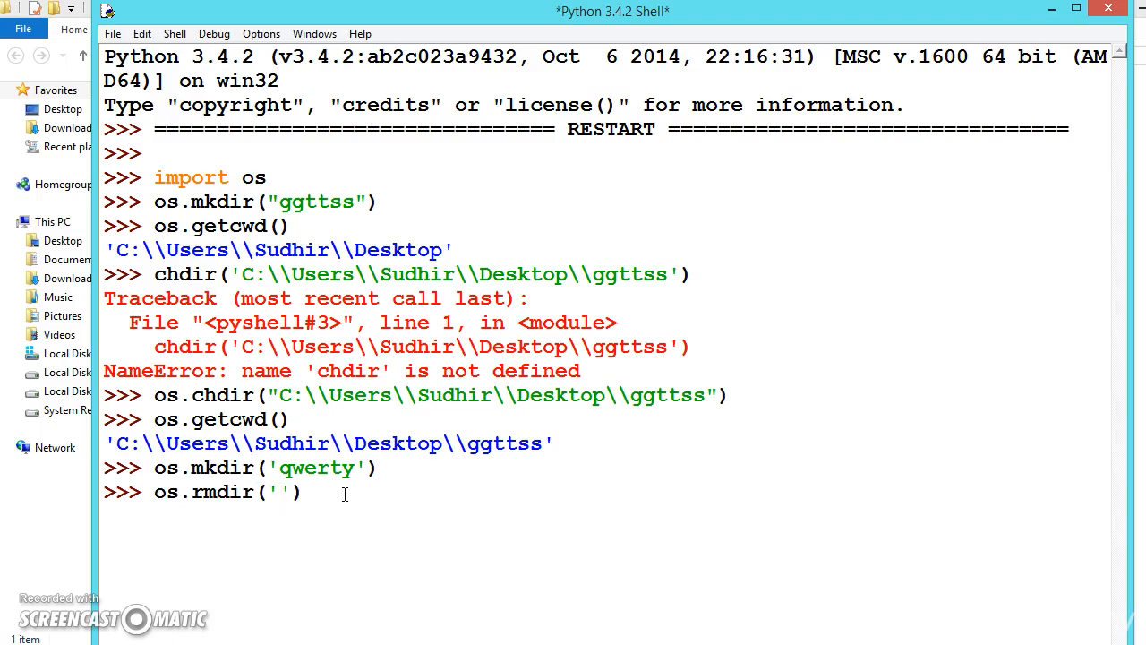
type("qwer")
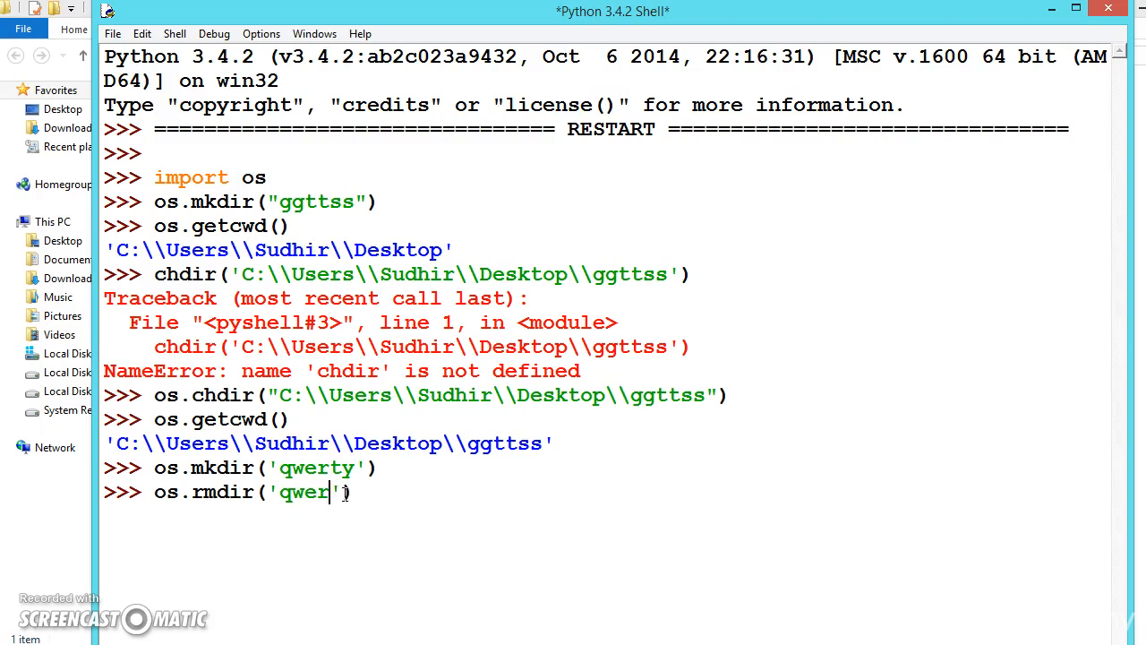
type("ty")
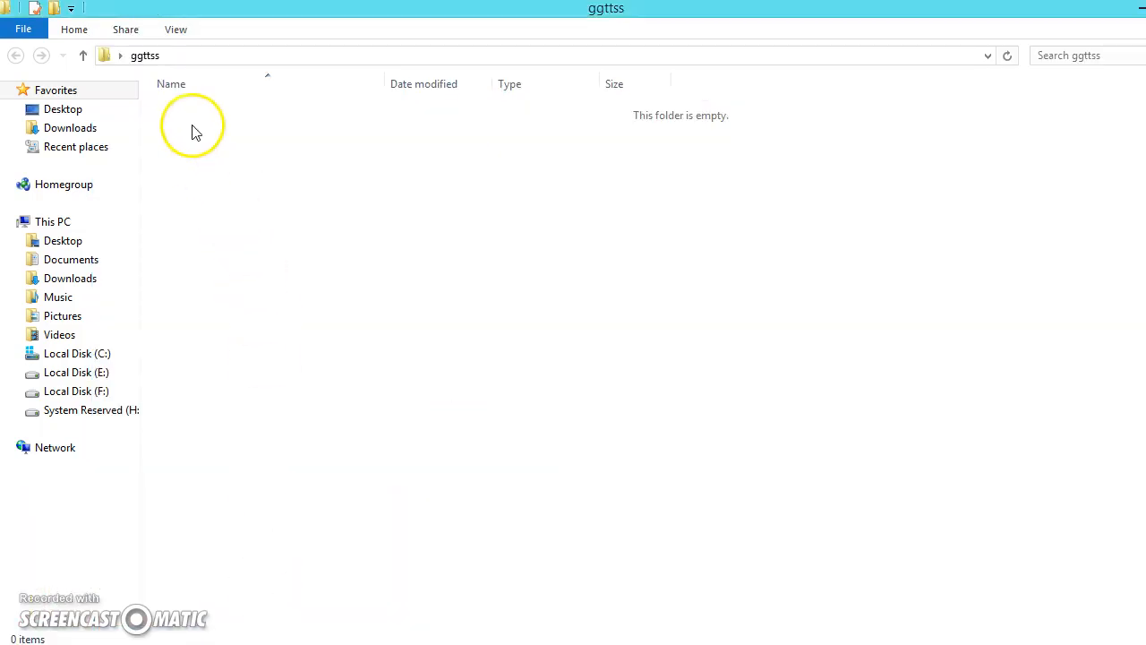
mouse_move(193, 118)
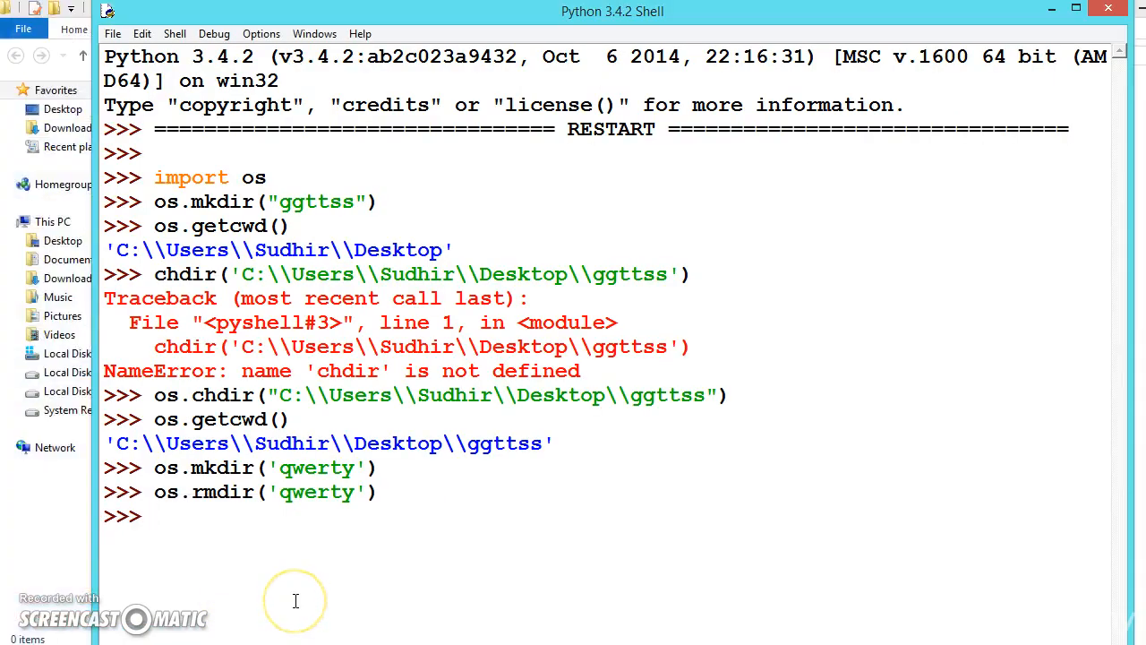
- Run os.mkdir("qwerty") again to recreate the qwerty subfolder
type("os.mk")
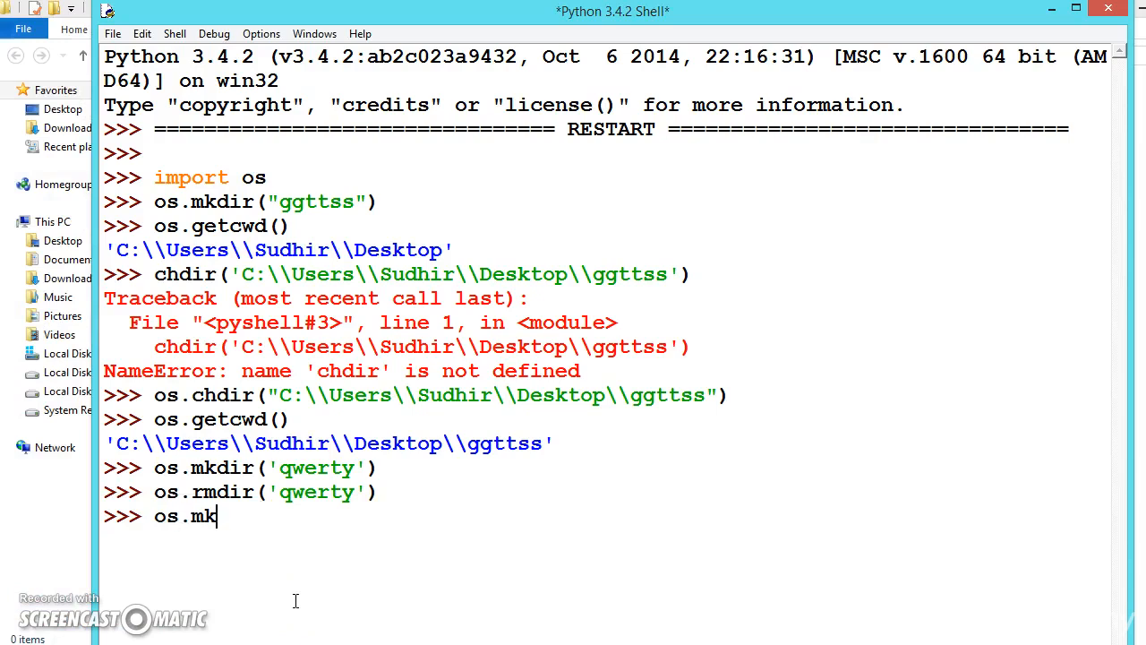
type("ir()")
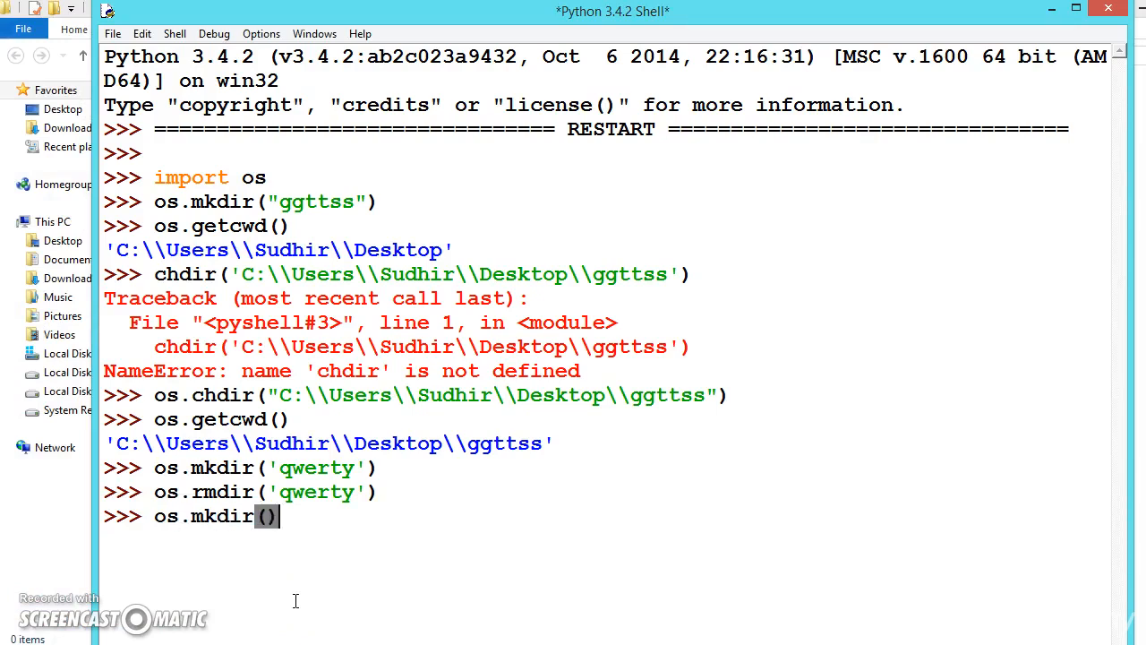
type("\"")
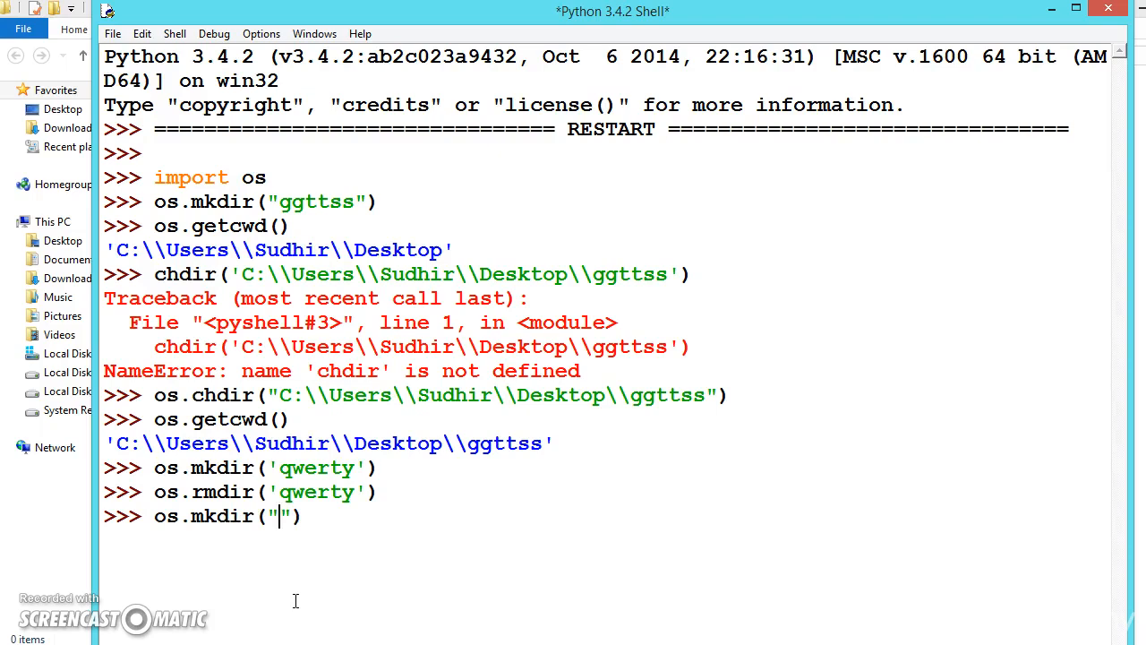
type("qwerty")
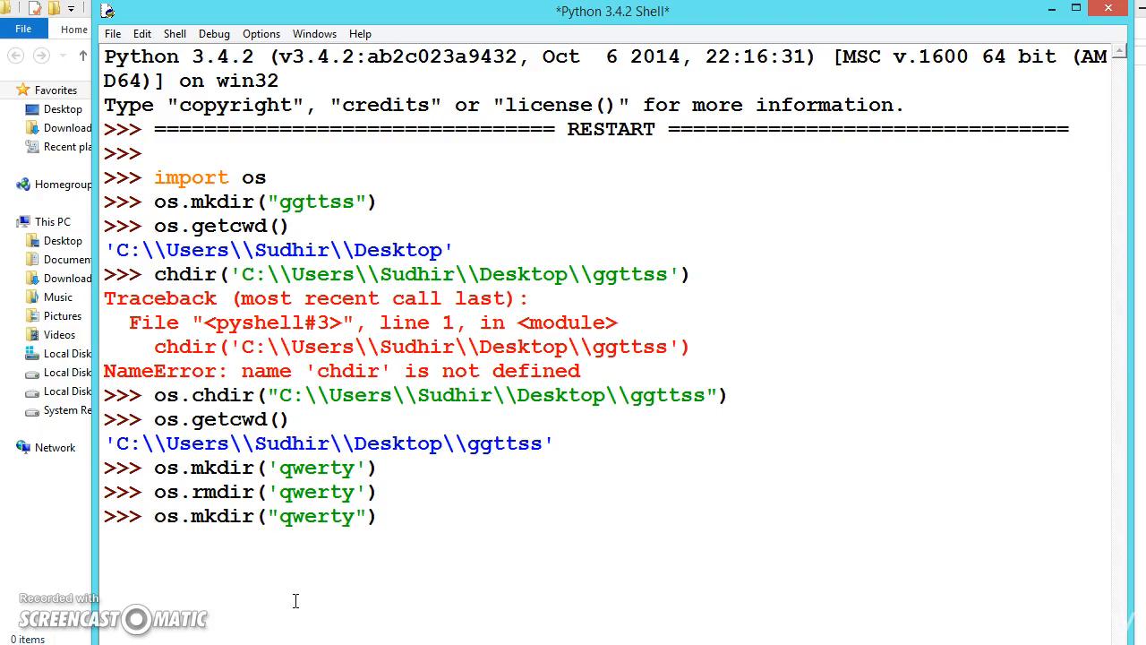
key("Return")
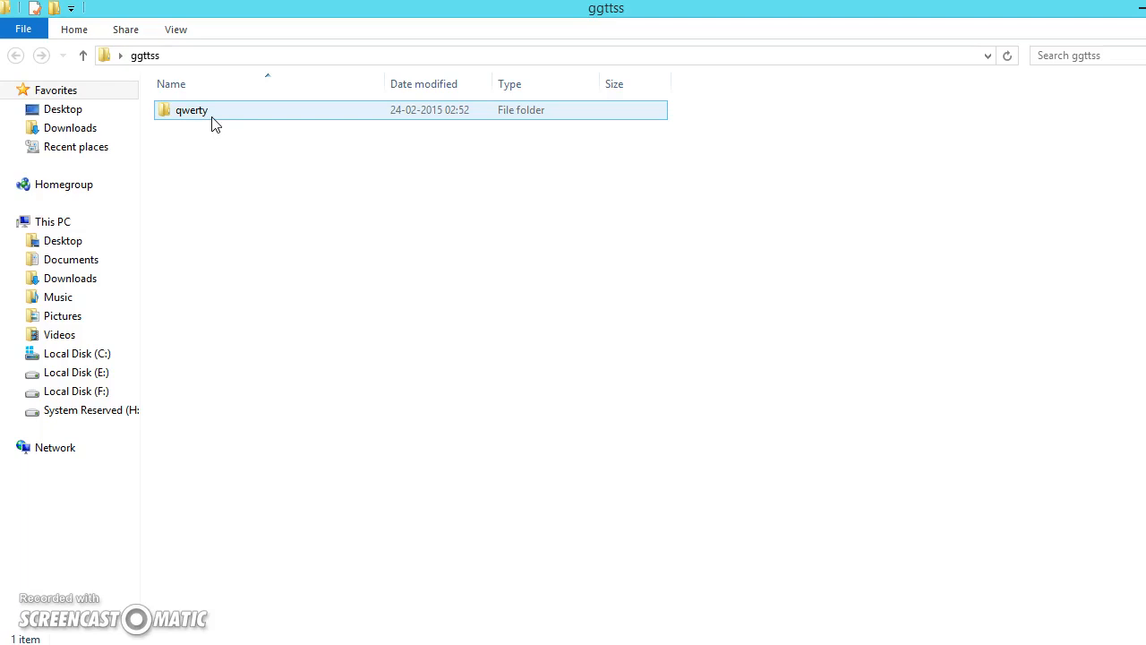
mouse_move(254, 588)
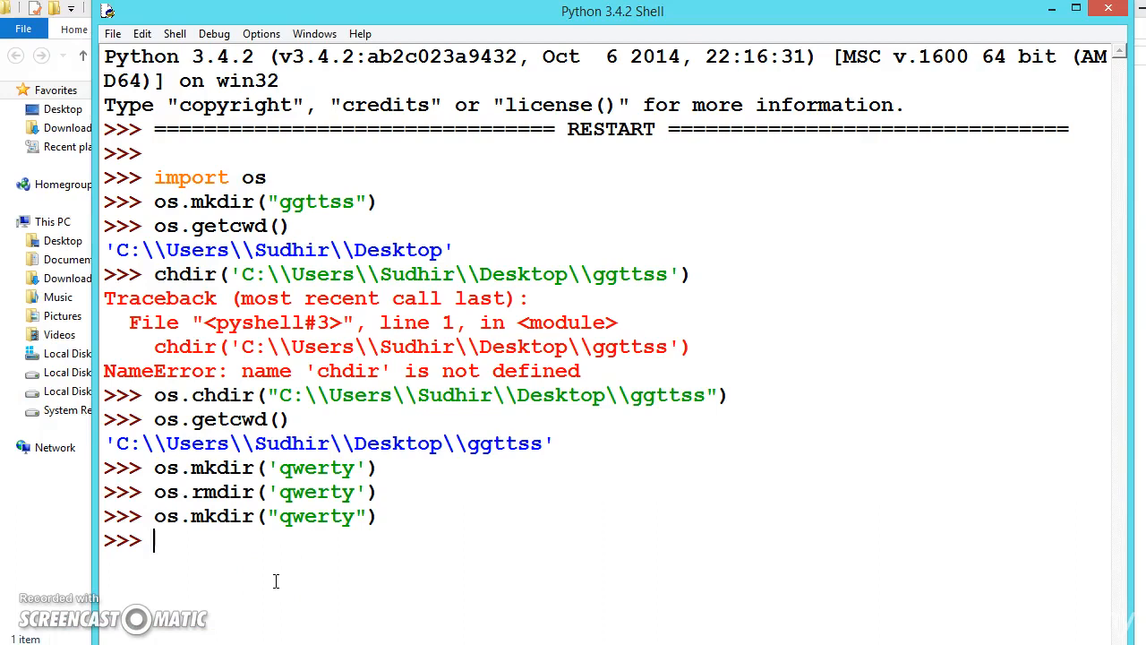
mouse_move(269, 185)
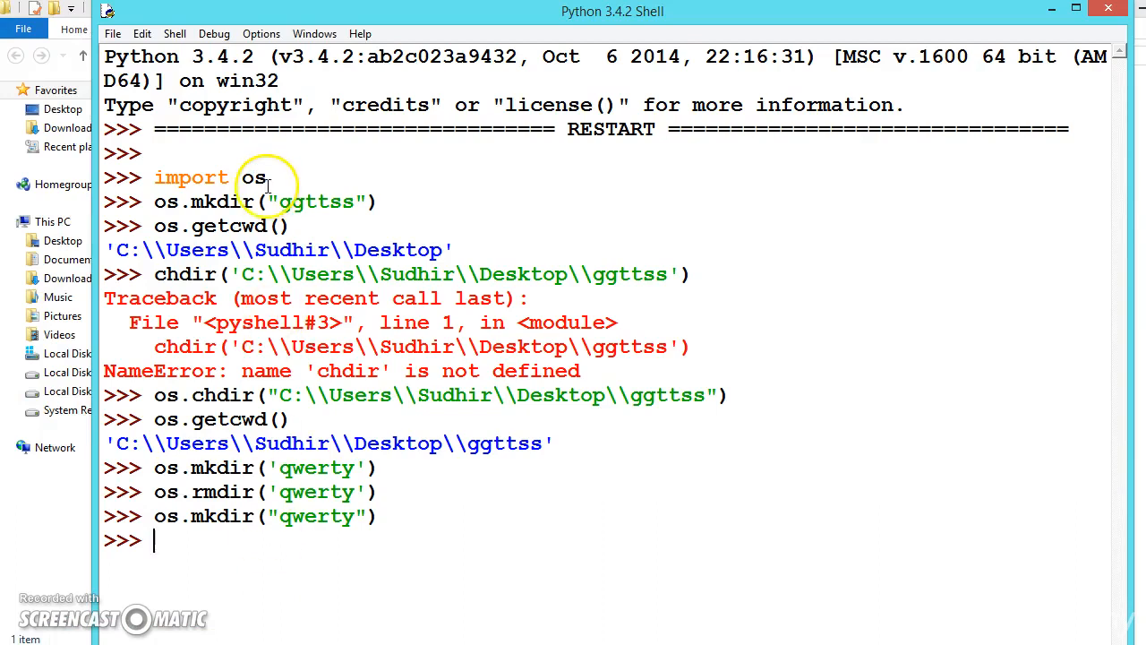
- Highlight os in the import line and write os.getenv at the new prompt
double_click(255, 178)
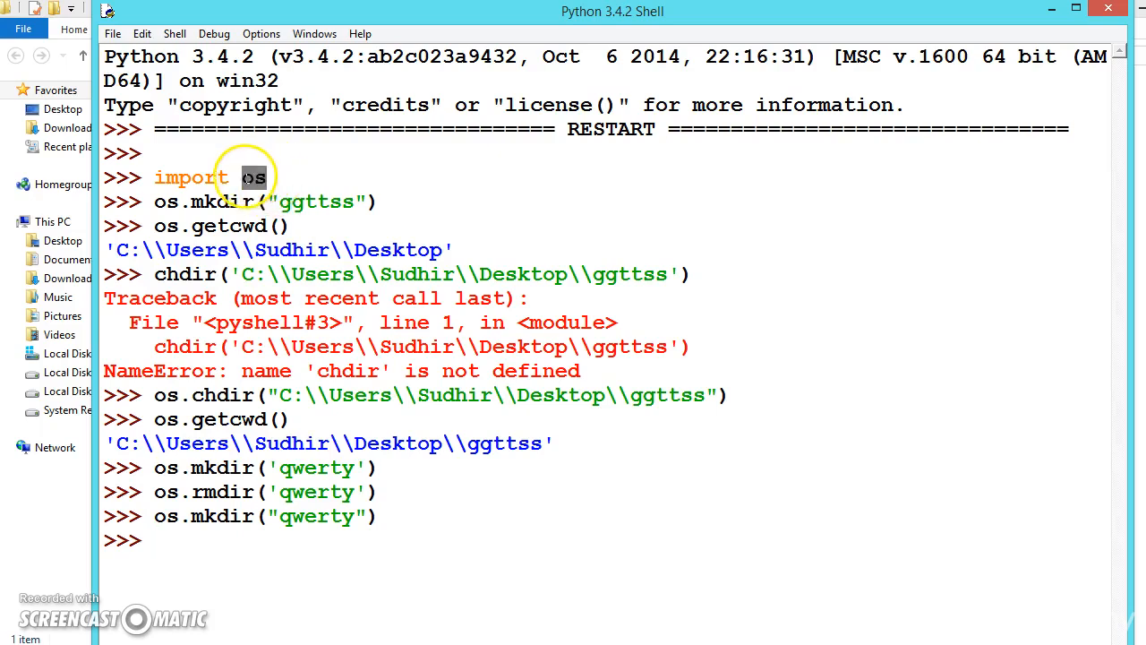
mouse_move(529, 466)
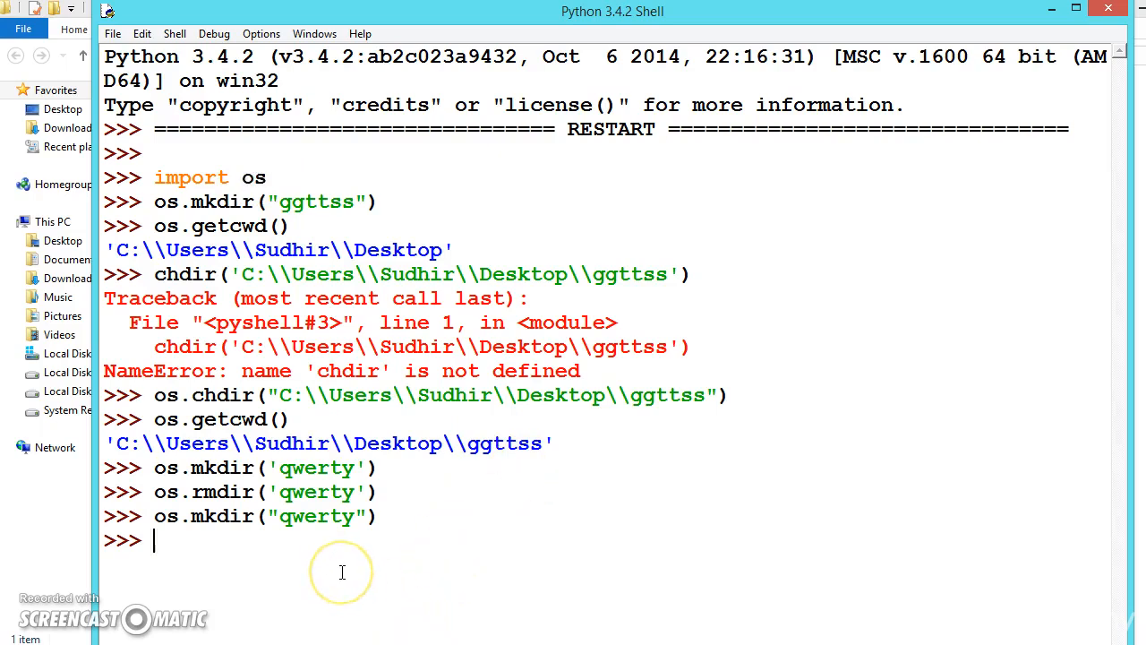
type("os.O_TEXT")
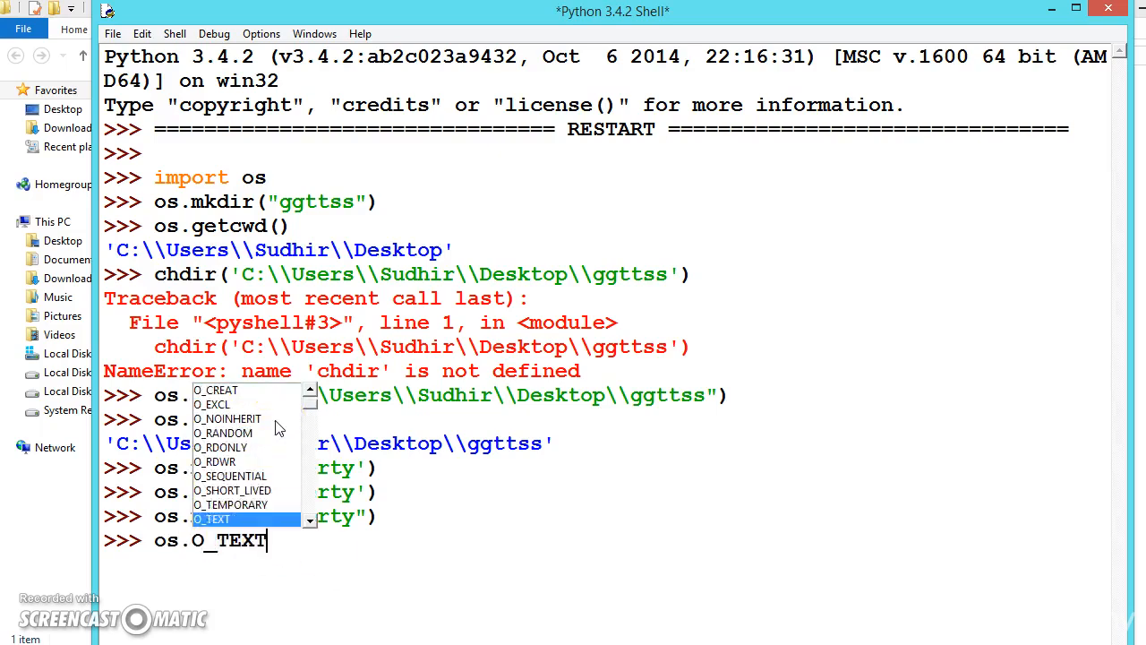
type("getenv")
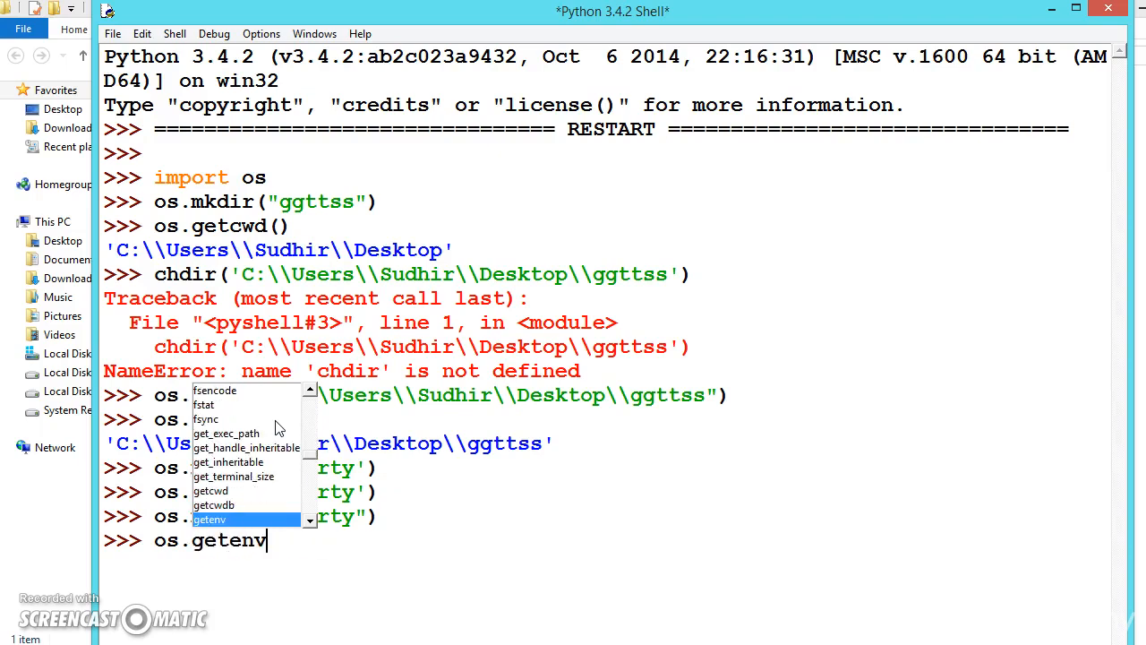
mouse_move(312, 573)
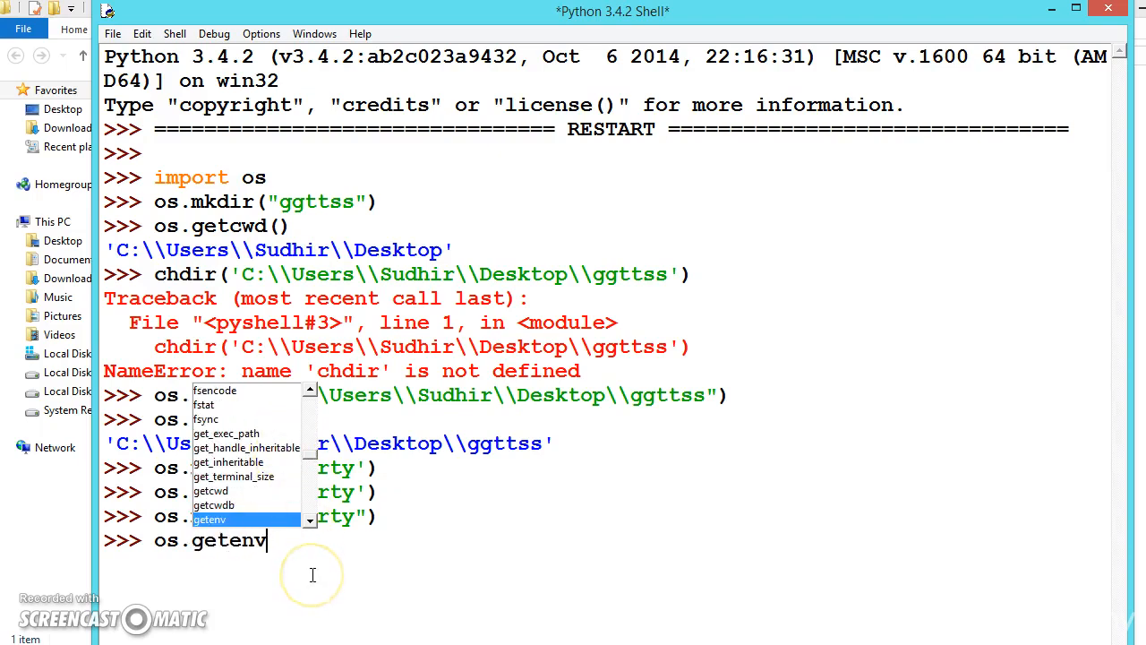